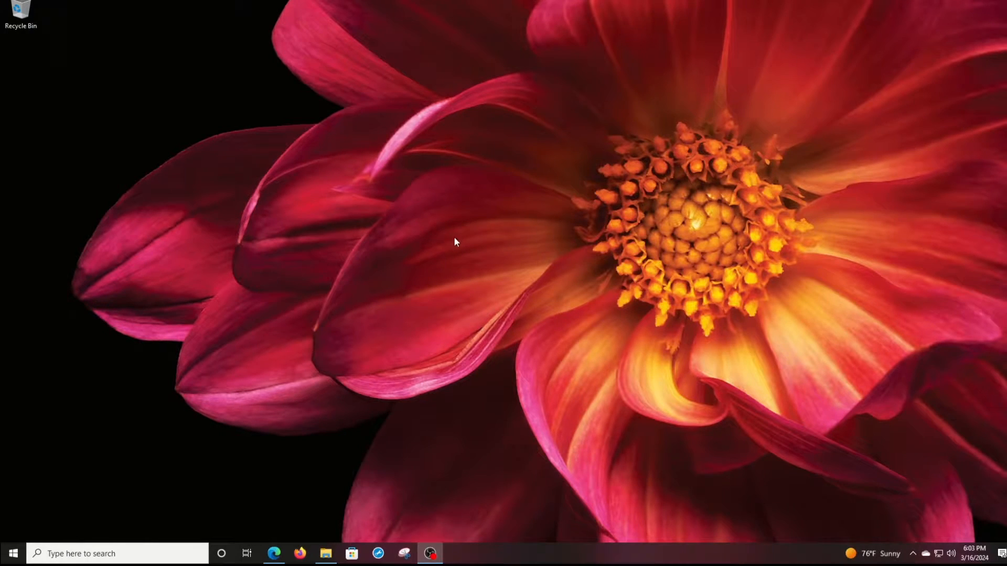
mouse_move(621, 304)
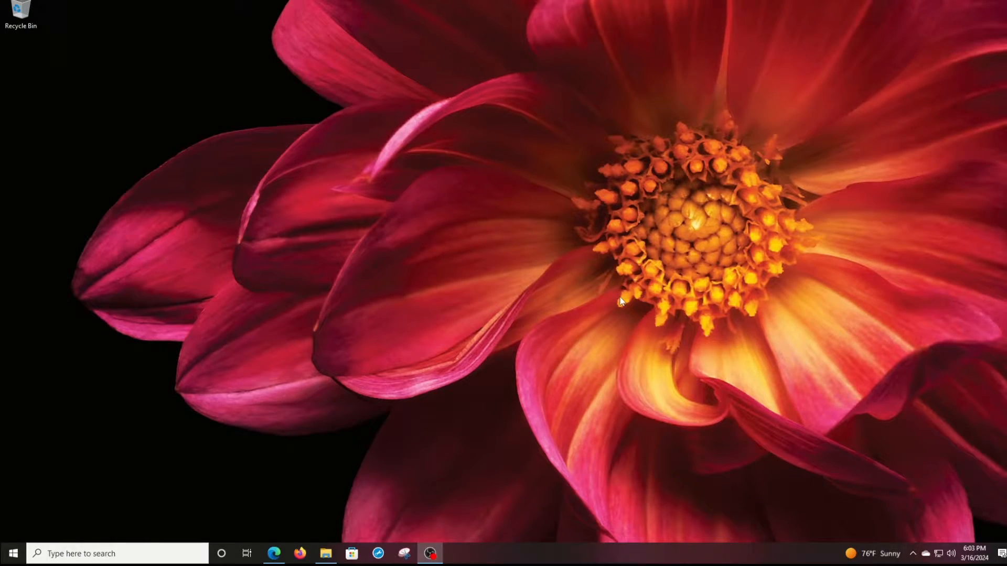
mouse_move(467, 292)
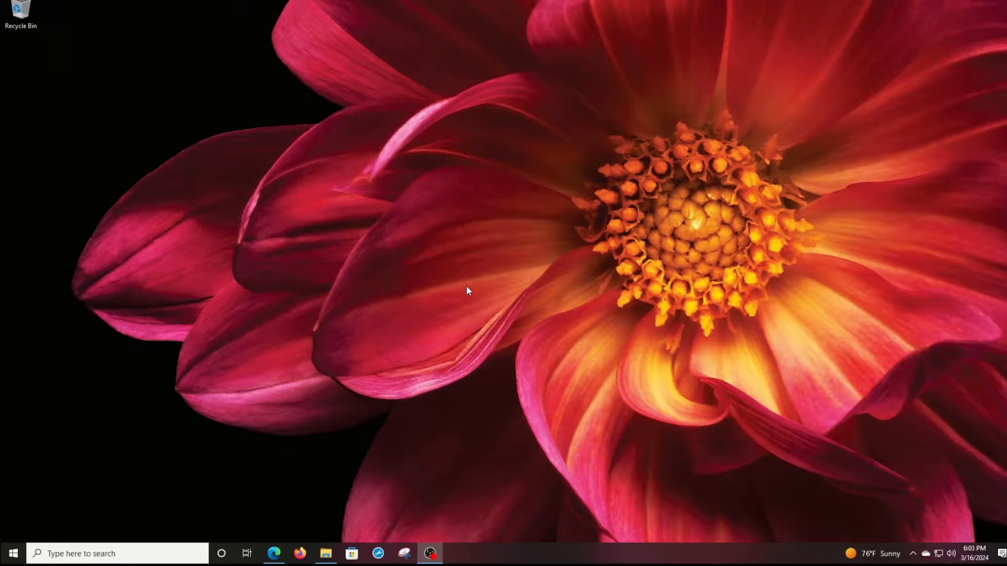
mouse_move(471, 299)
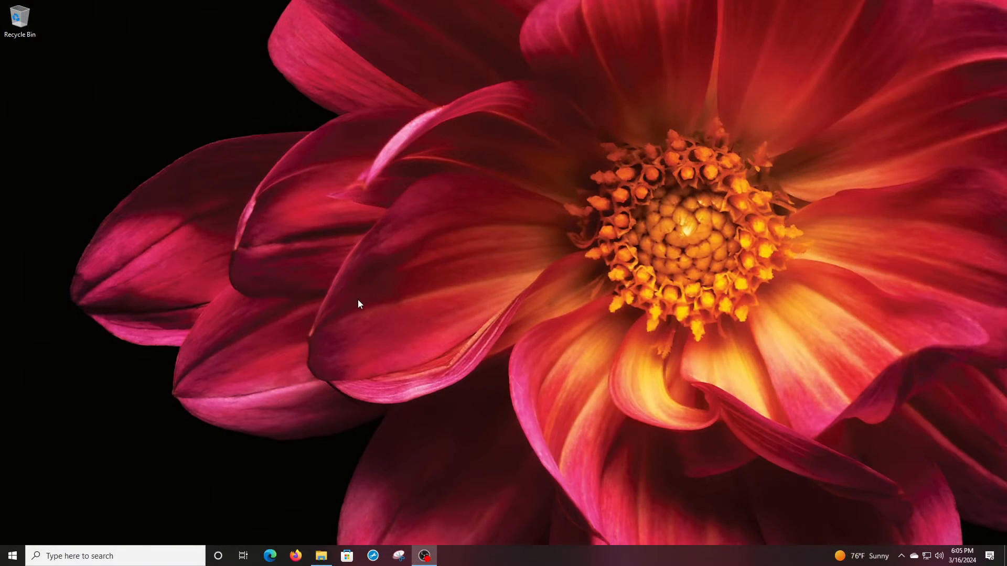
mouse_move(463, 288)
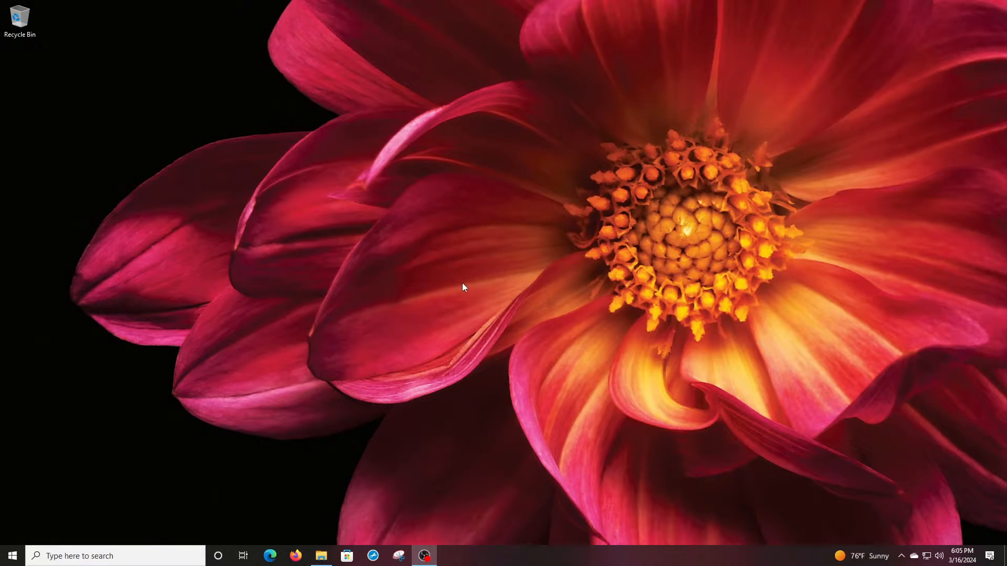
mouse_move(392, 321)
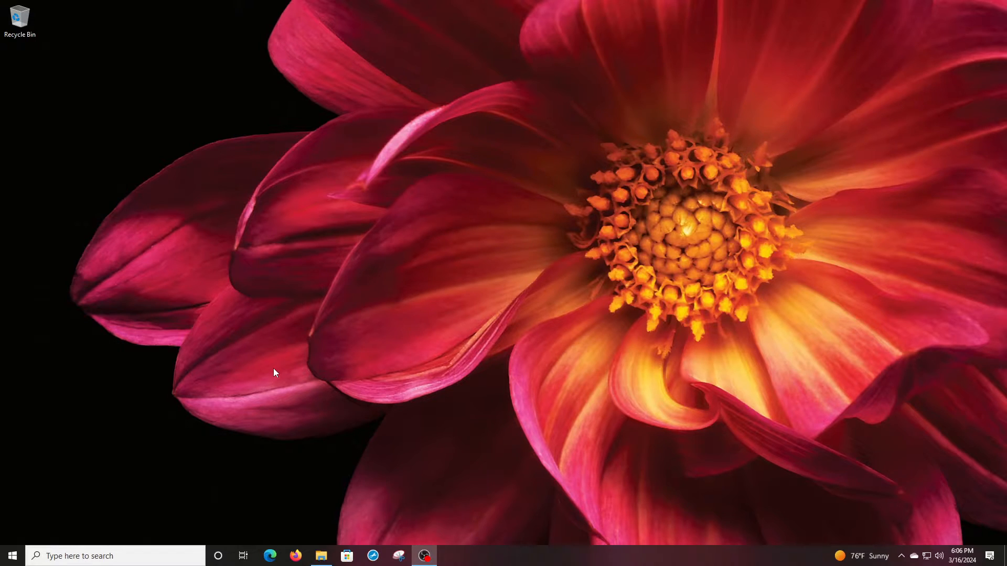
mouse_move(249, 387)
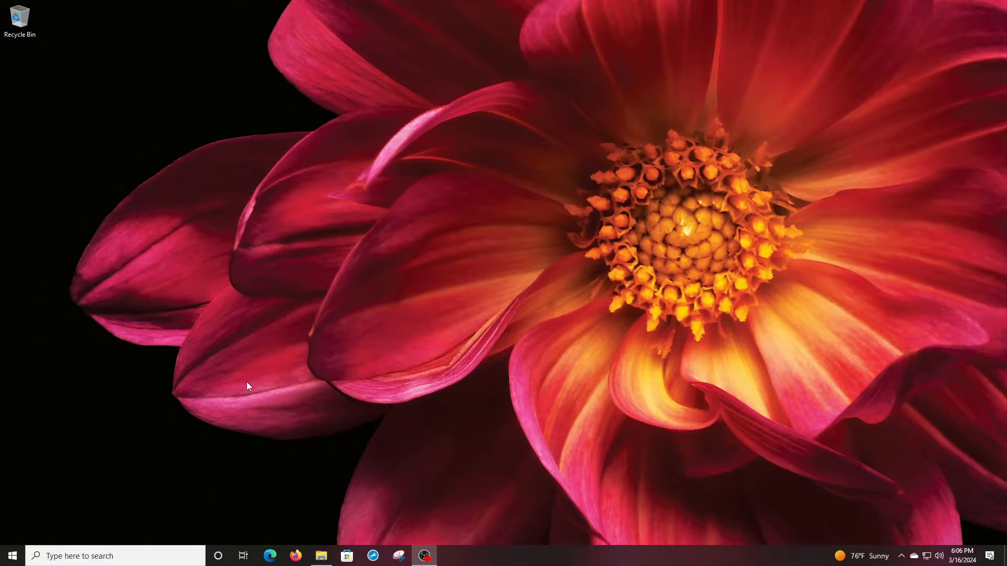
mouse_move(12, 560)
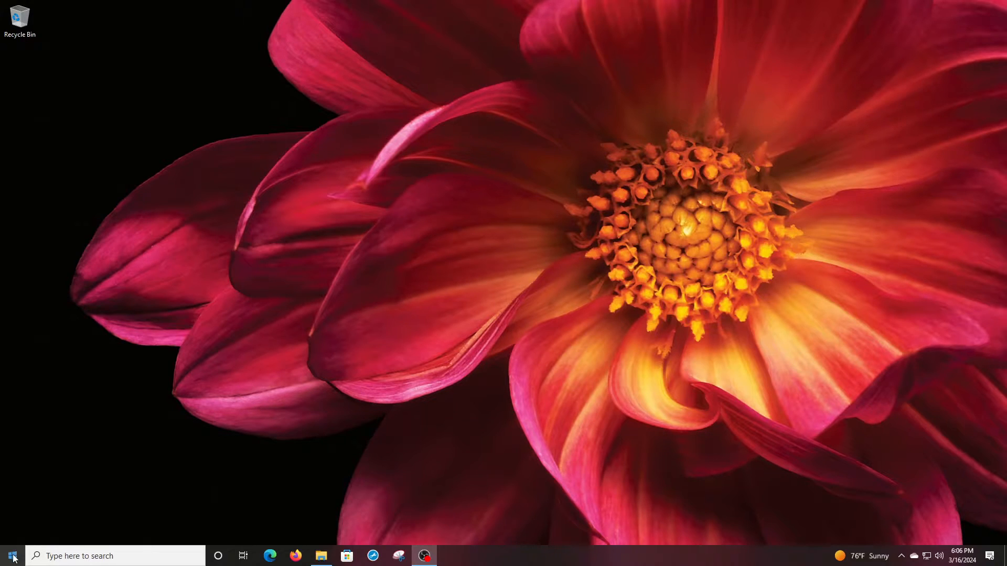
mouse_move(9, 555)
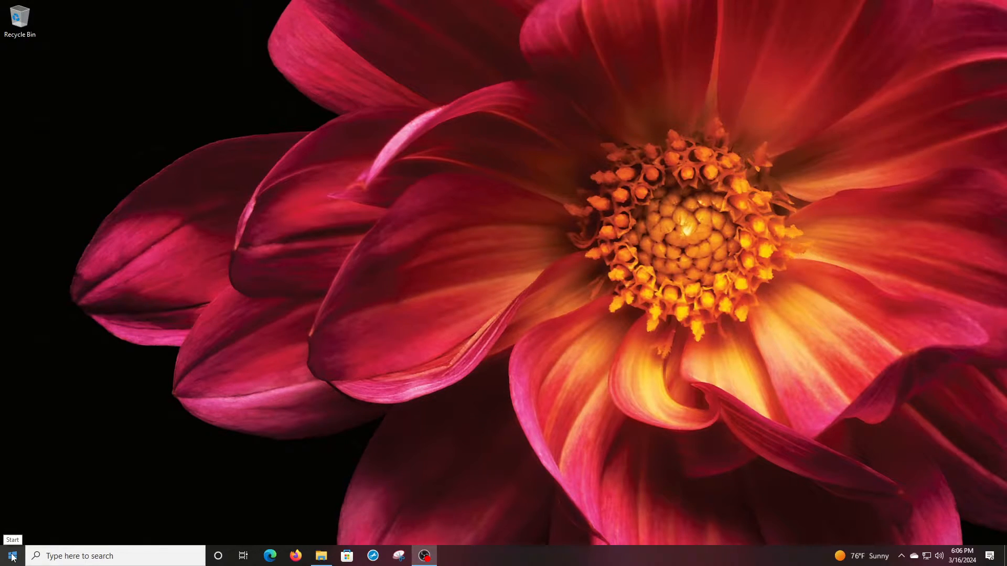
Step: Open Disk Management and scroll down to the 16384 GB Disk 4
right_click(11, 554)
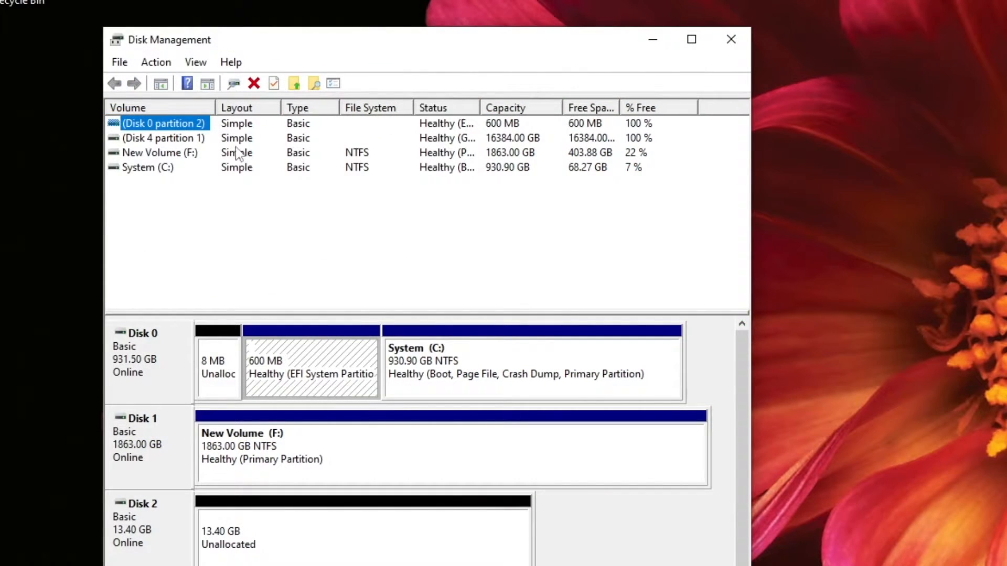
mouse_move(145, 349)
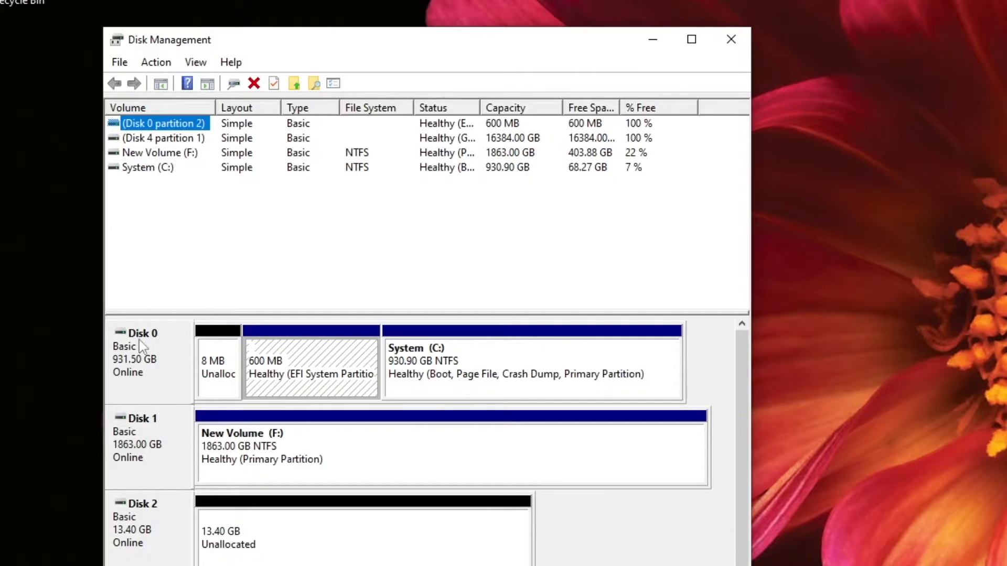
mouse_move(441, 368)
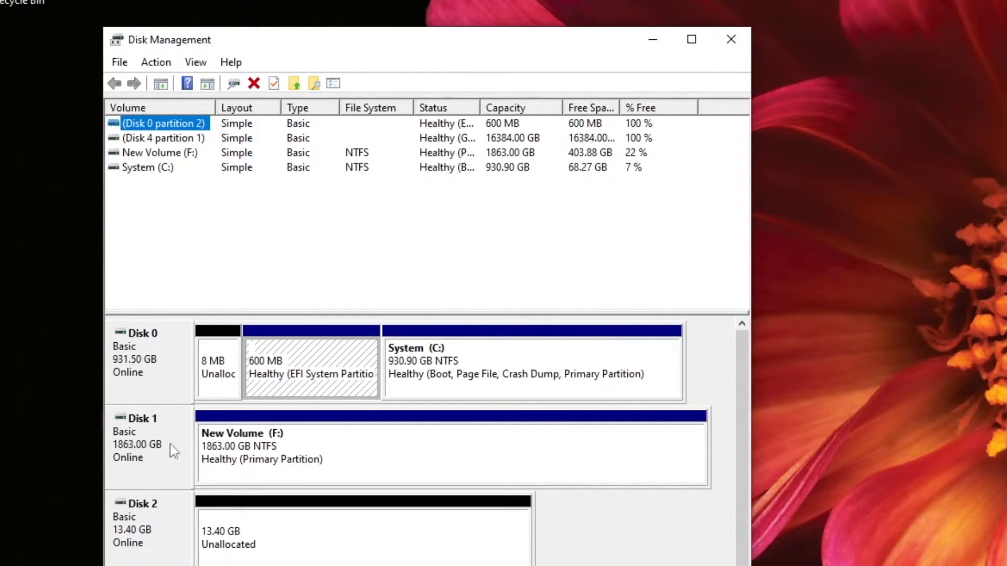
mouse_move(194, 528)
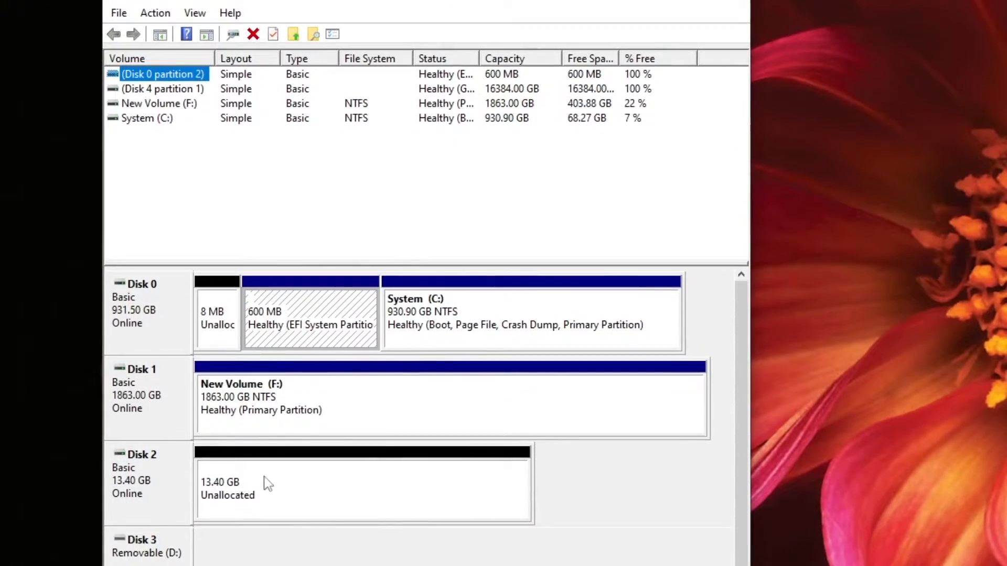
scroll(down, 3)
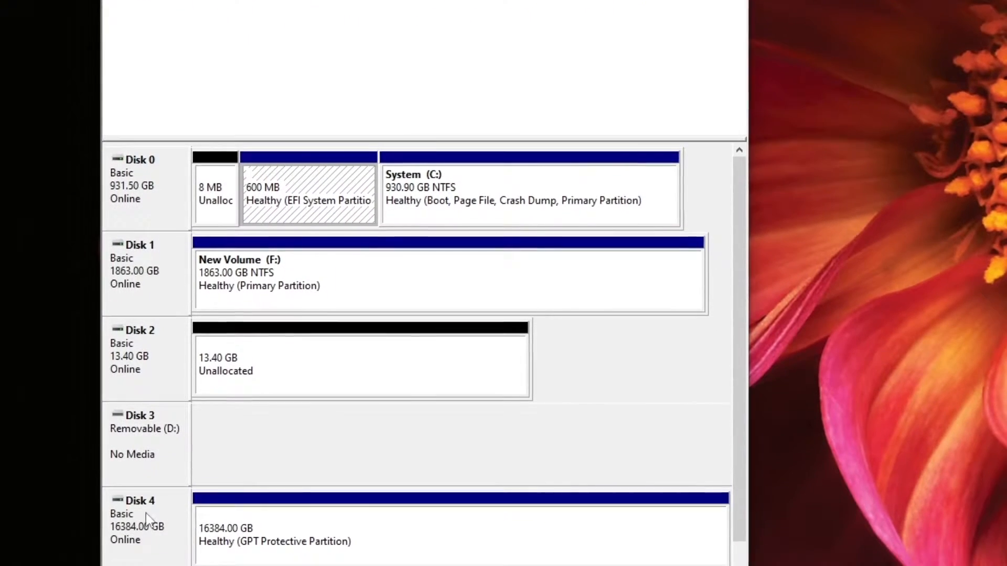
scroll(down, 3)
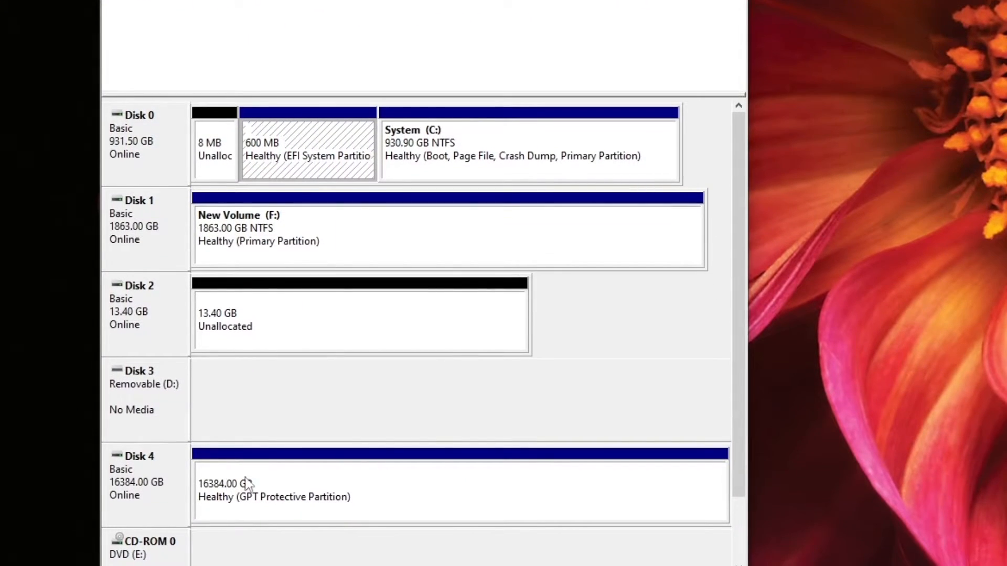
mouse_move(218, 522)
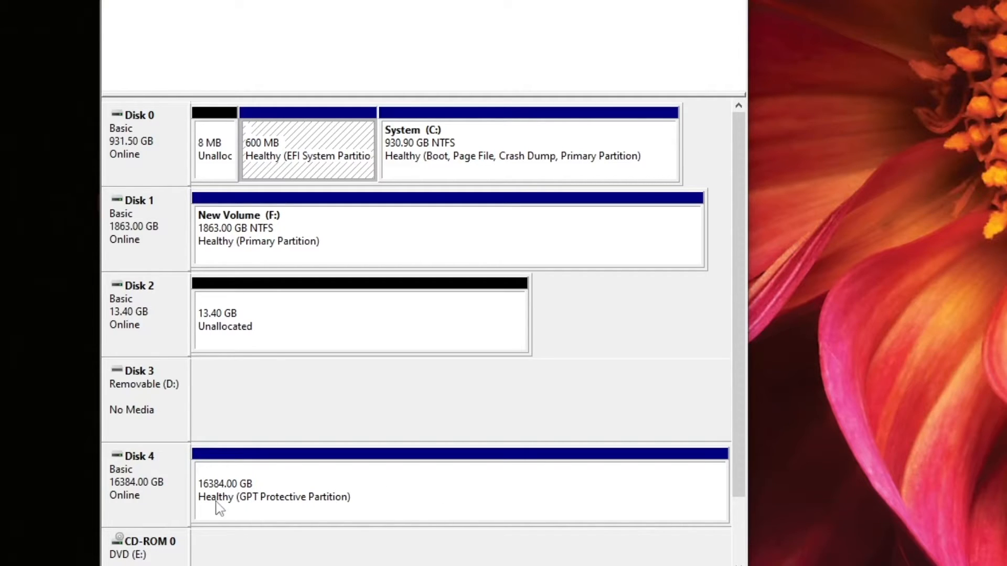
mouse_move(193, 496)
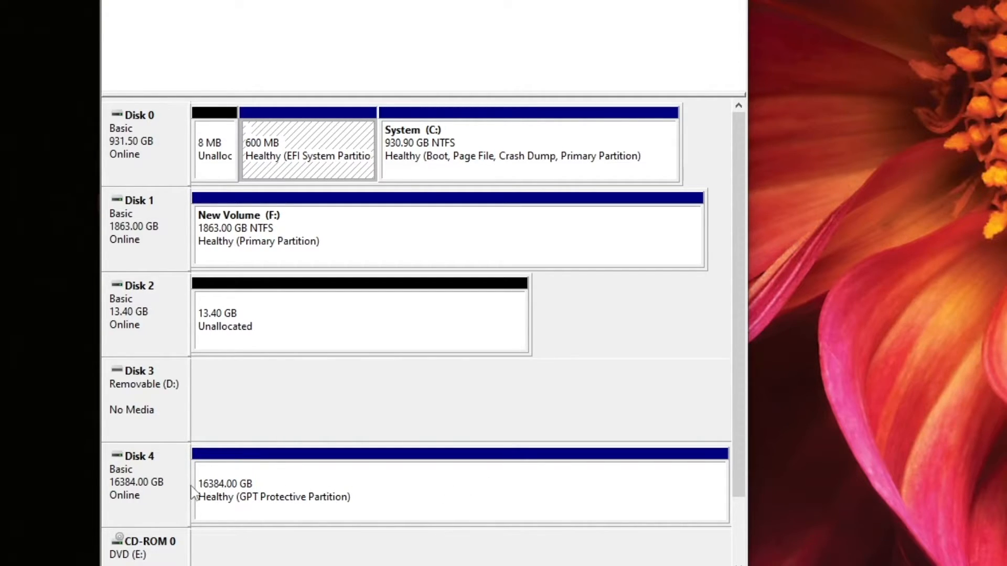
mouse_move(222, 475)
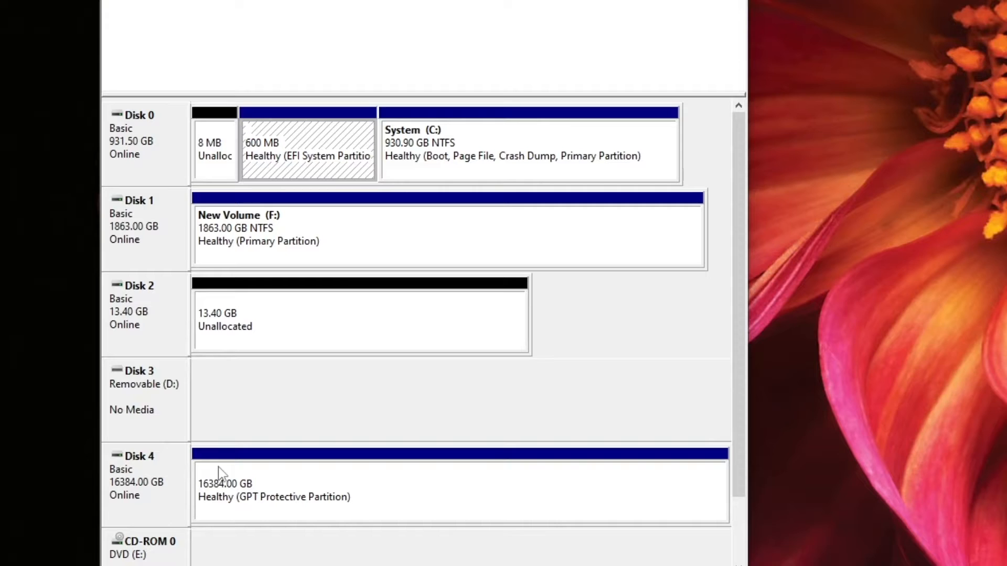
mouse_move(274, 486)
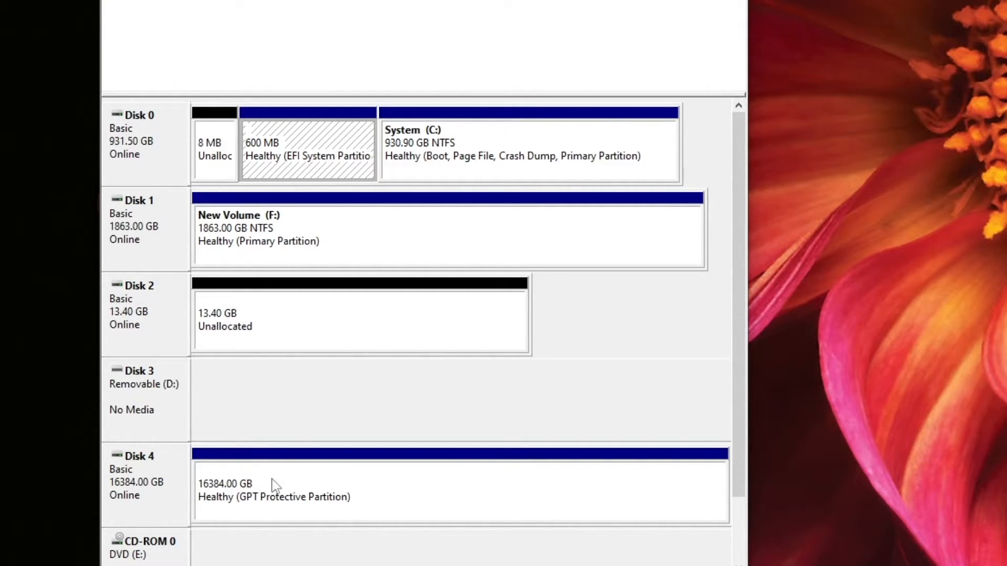
mouse_move(175, 461)
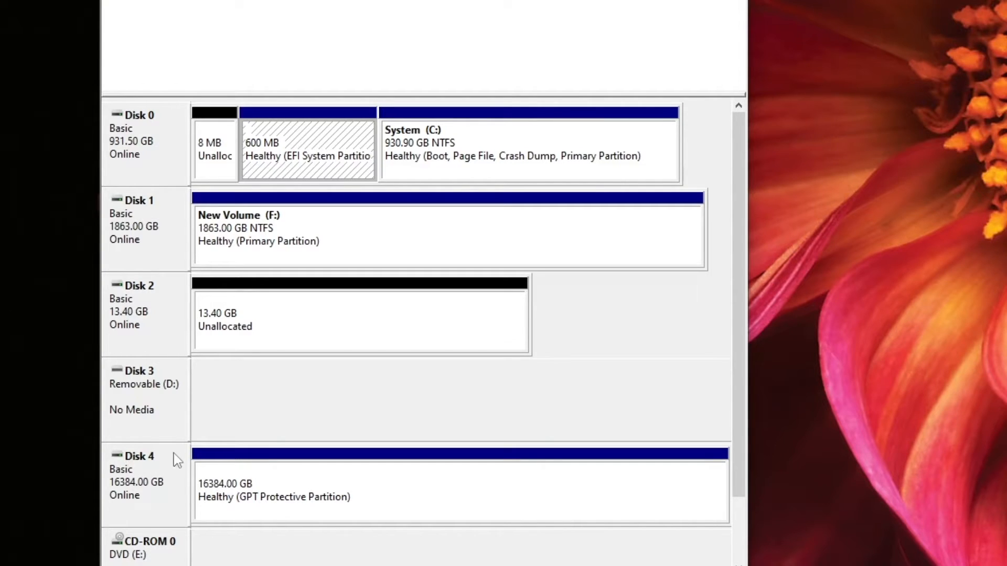
mouse_move(155, 483)
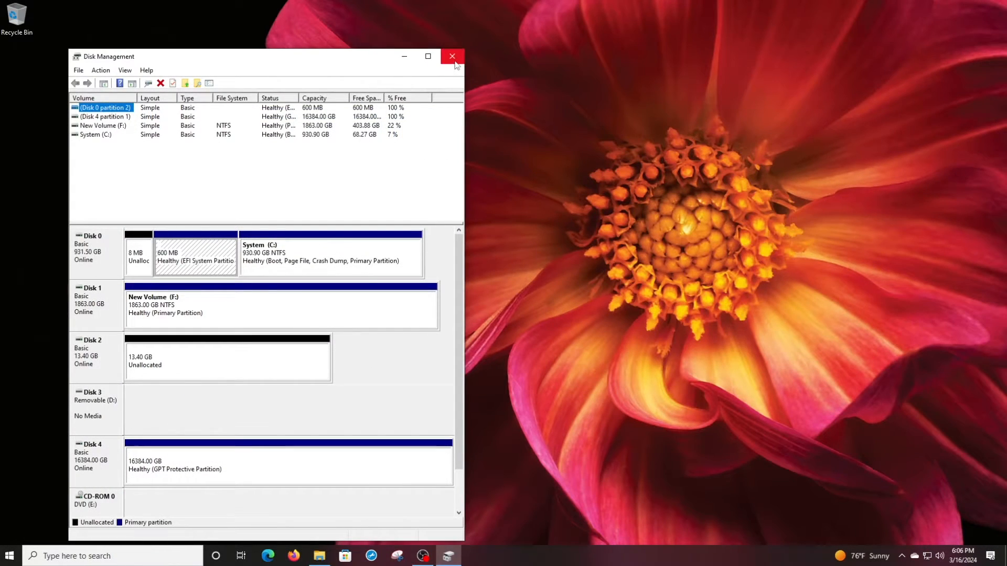
Step: Close Disk Management and start a taskbar search to open Command Prompt
click(451, 56)
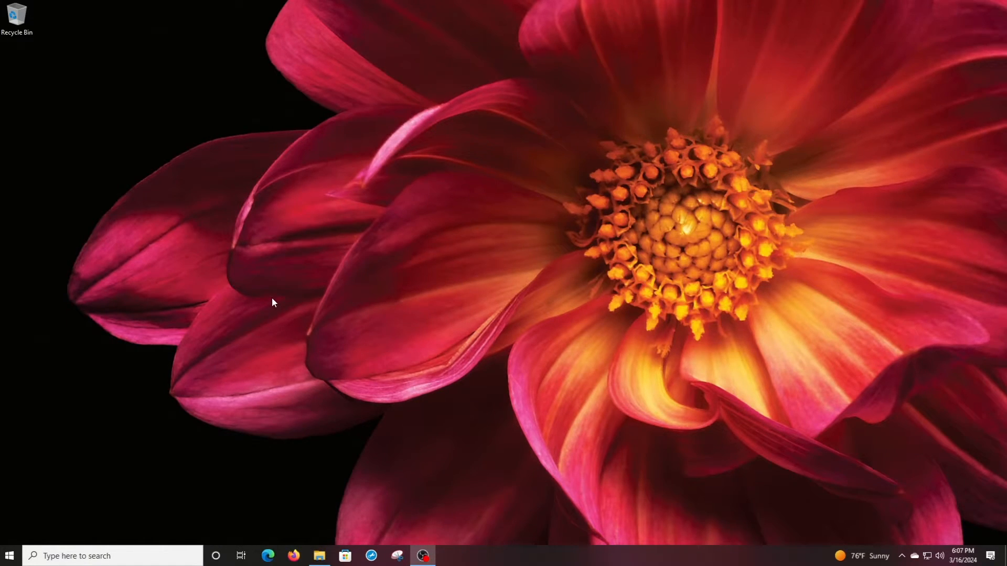
mouse_move(175, 433)
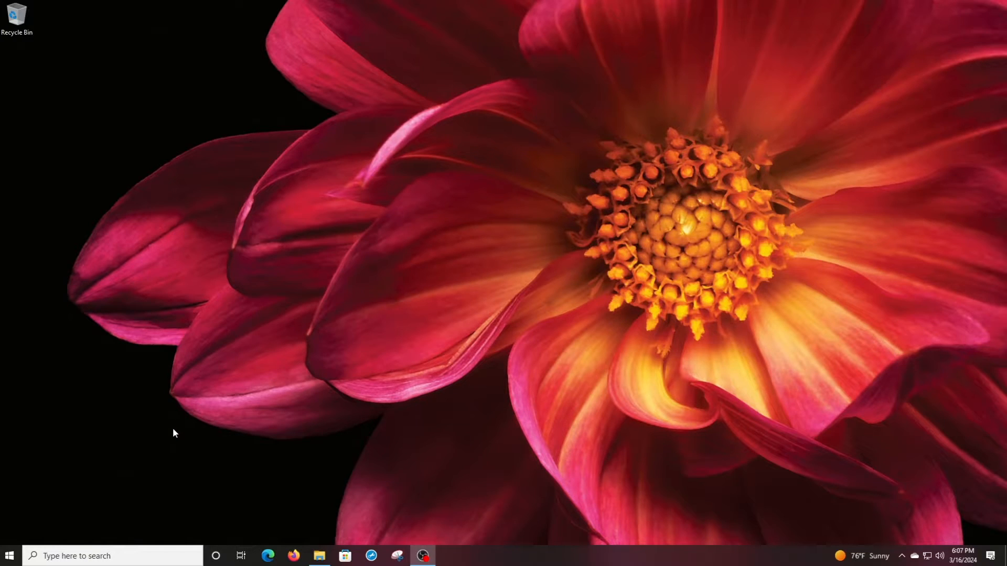
click(105, 556)
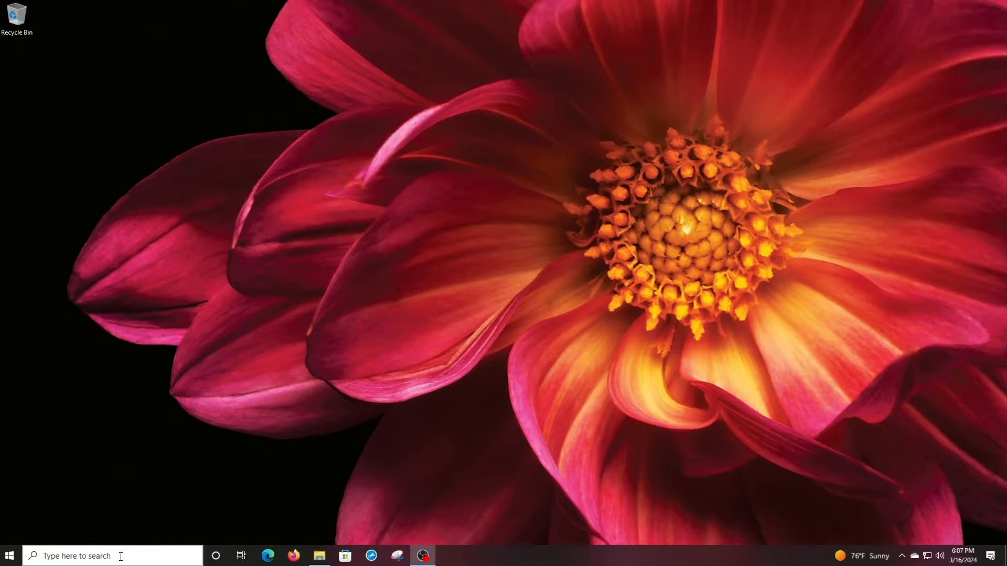
click(105, 556)
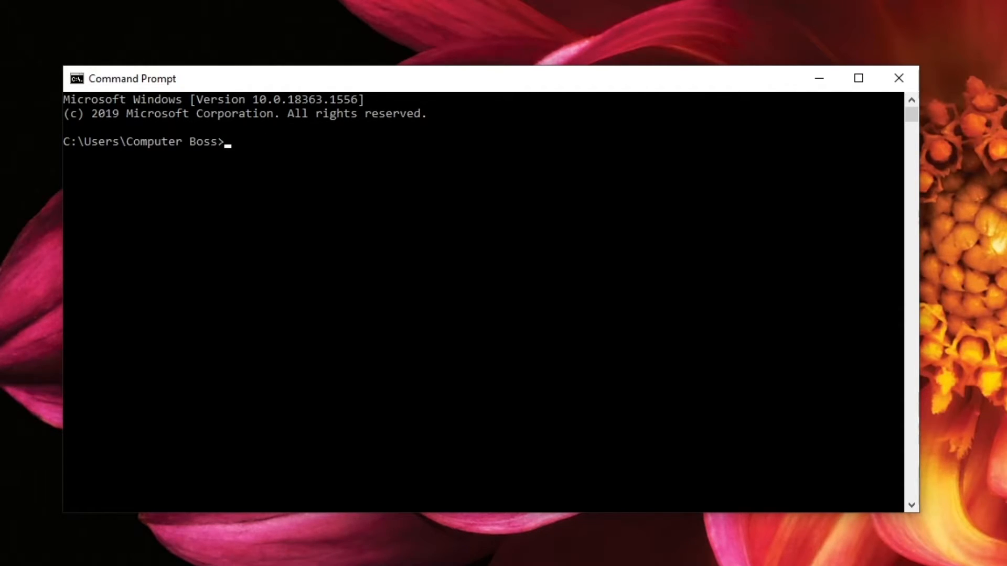
Step: Run 'diskpart' from the Command Prompt to start a DiskPart session
text(diskpa)
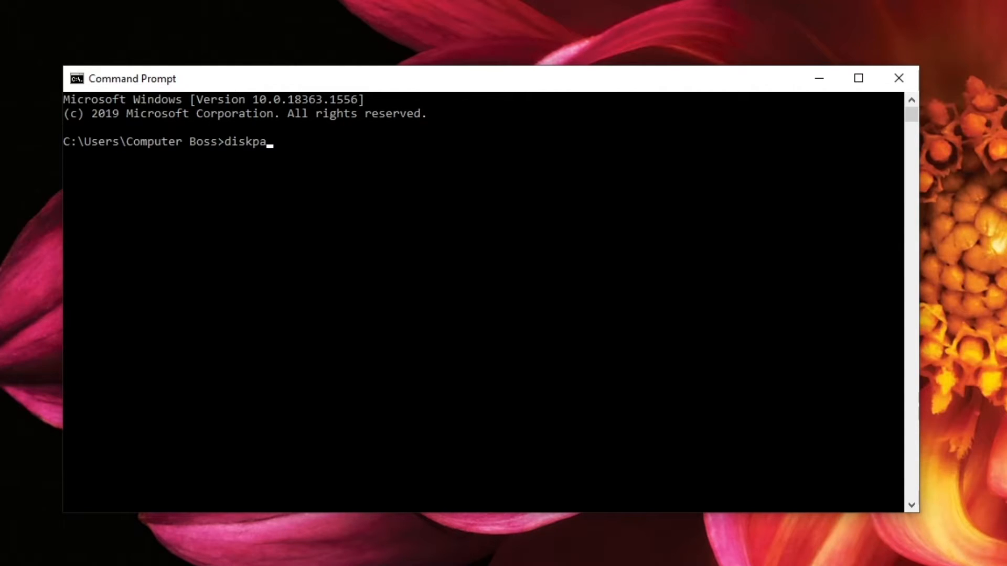
text(rt)
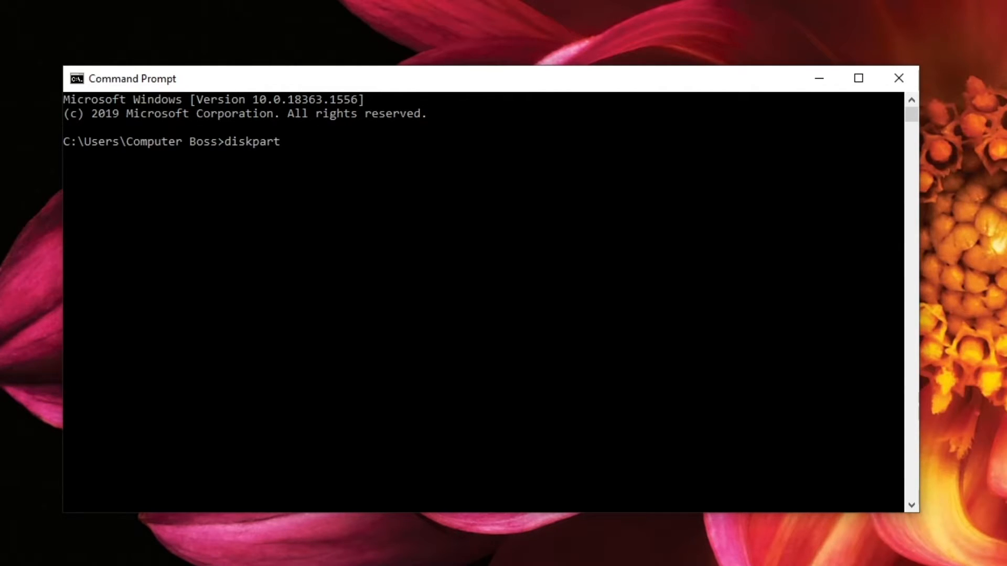
key(Enter)
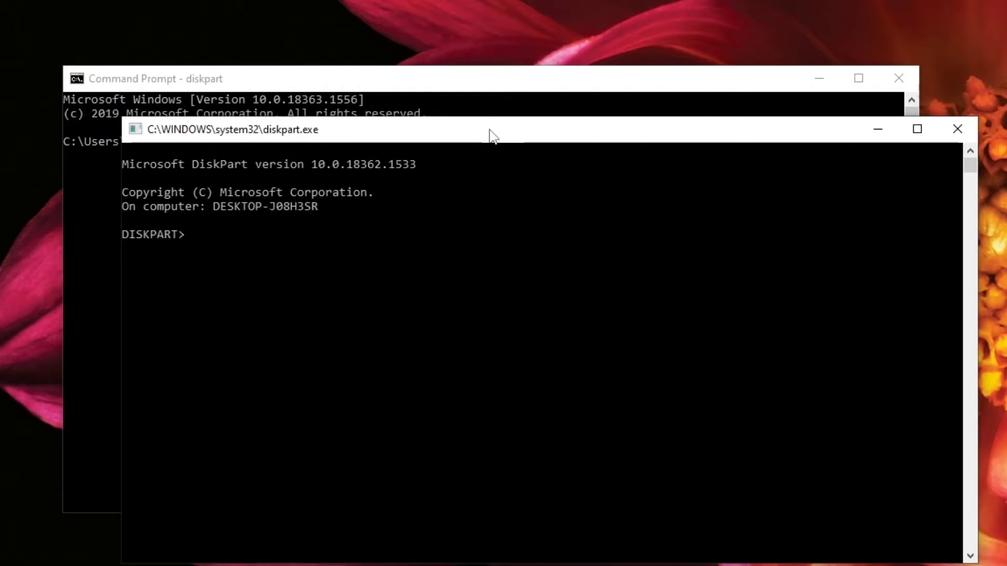
mouse_move(533, 119)
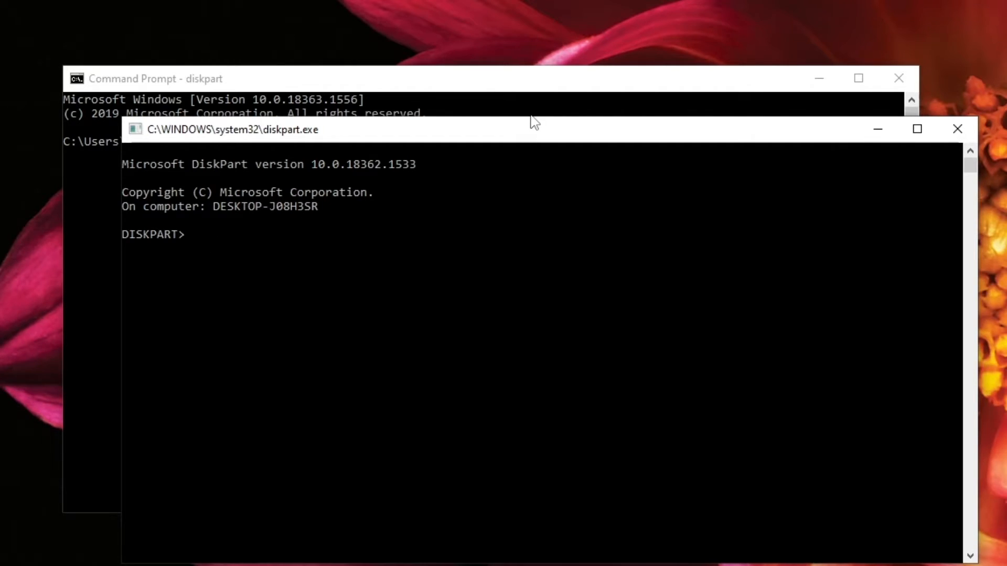
Step: Enter 'List disk' at the DISKPART prompt to show Disks 0–4
text(List)
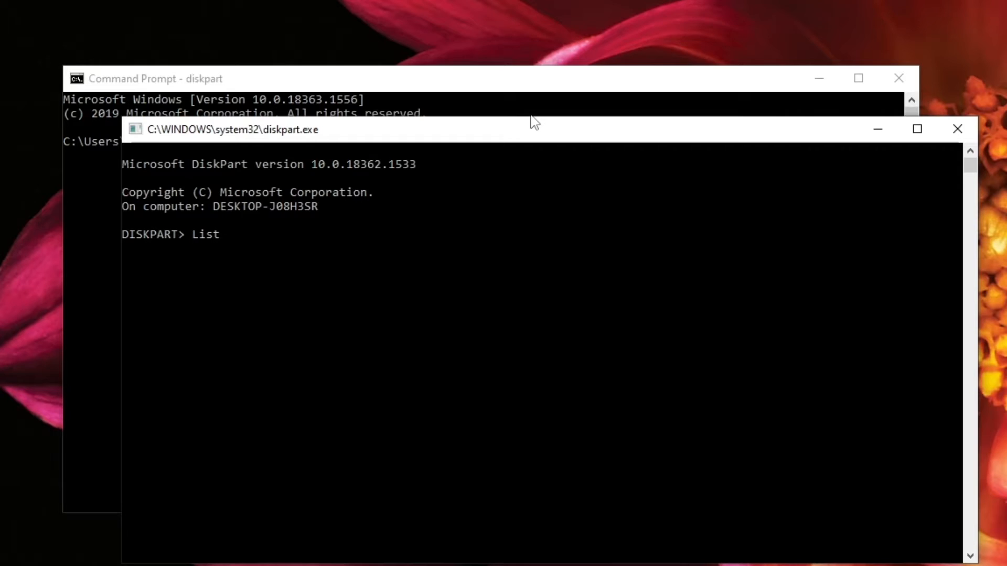
text(disk)
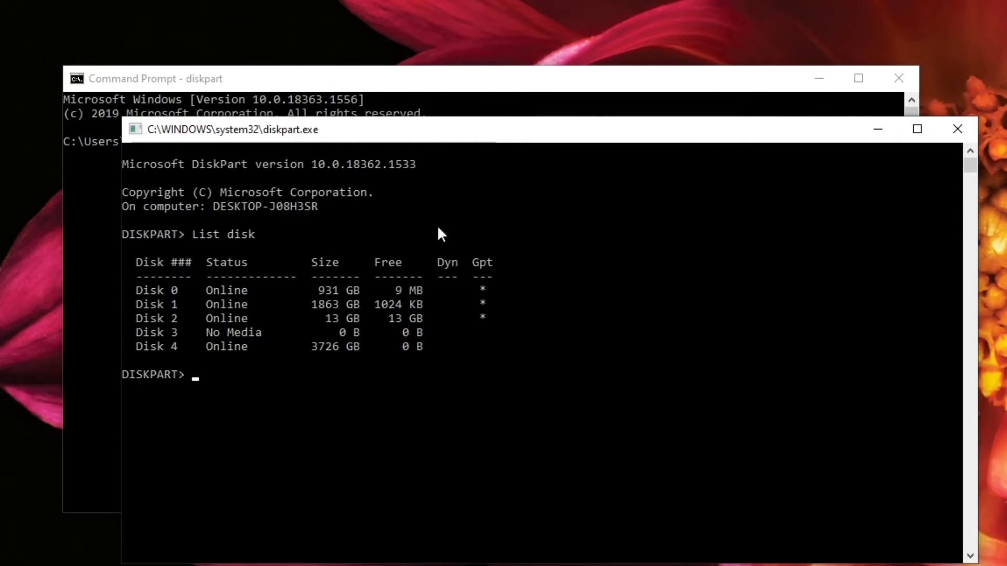
mouse_move(173, 313)
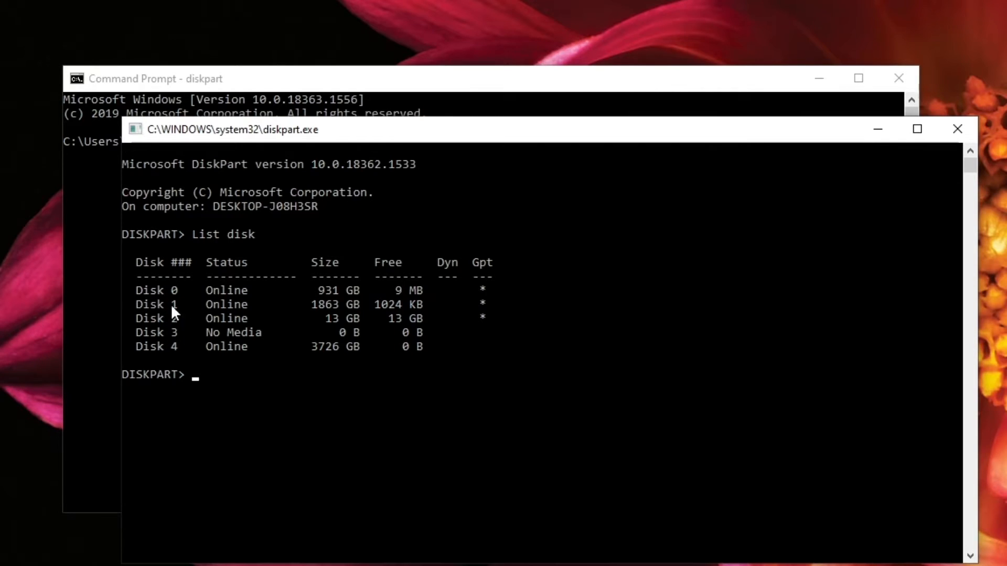
mouse_move(144, 302)
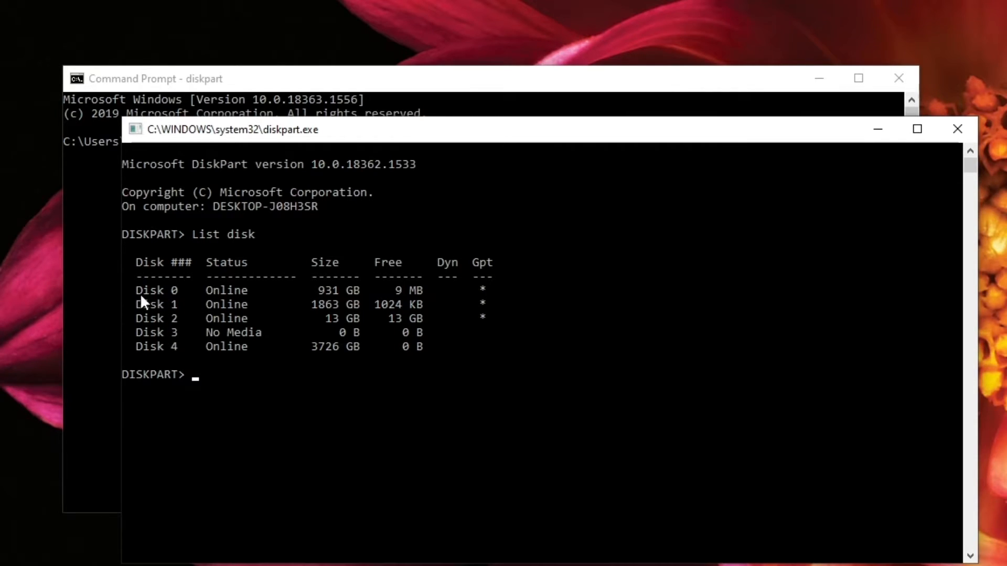
mouse_move(323, 306)
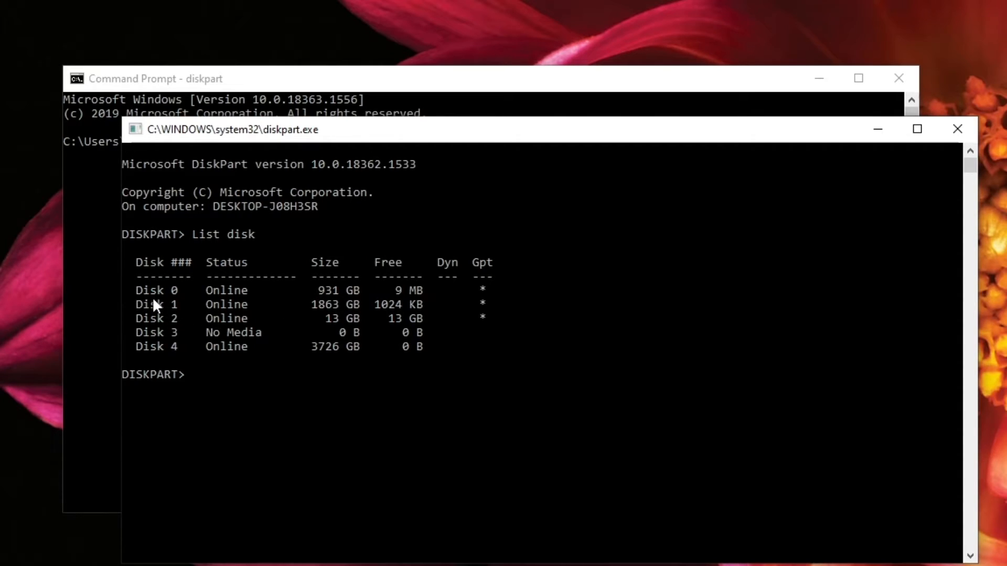
mouse_move(204, 321)
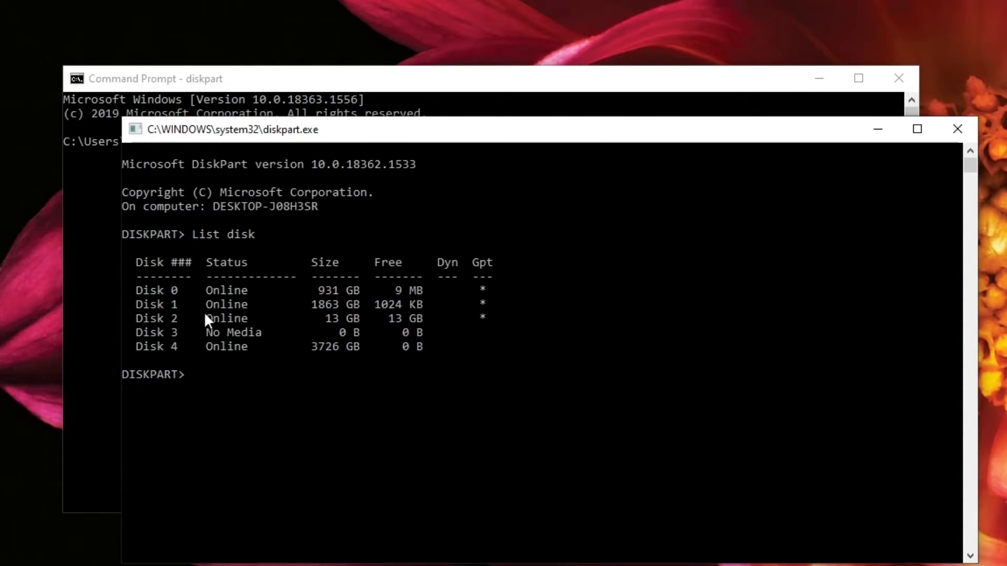
mouse_move(146, 357)
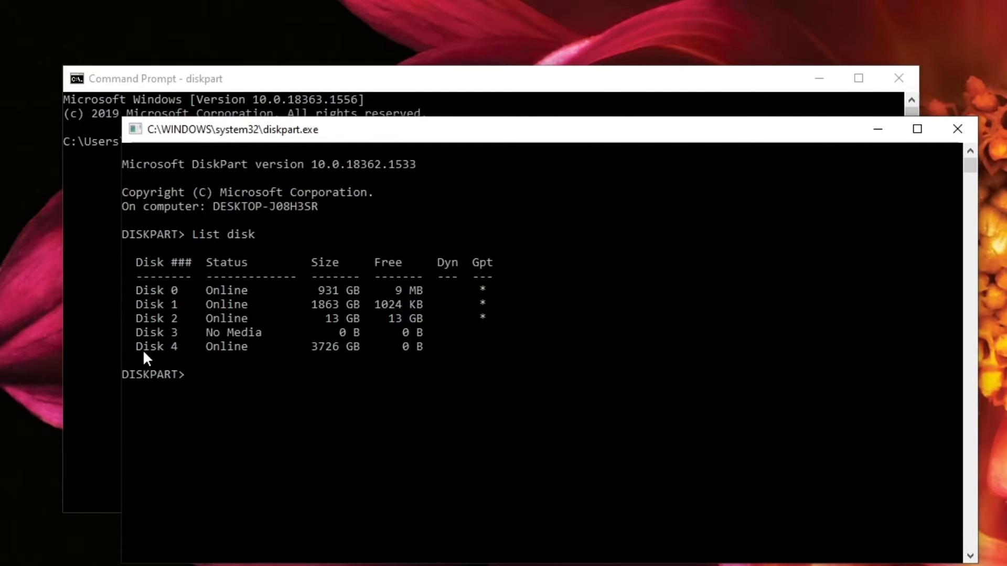
mouse_move(152, 359)
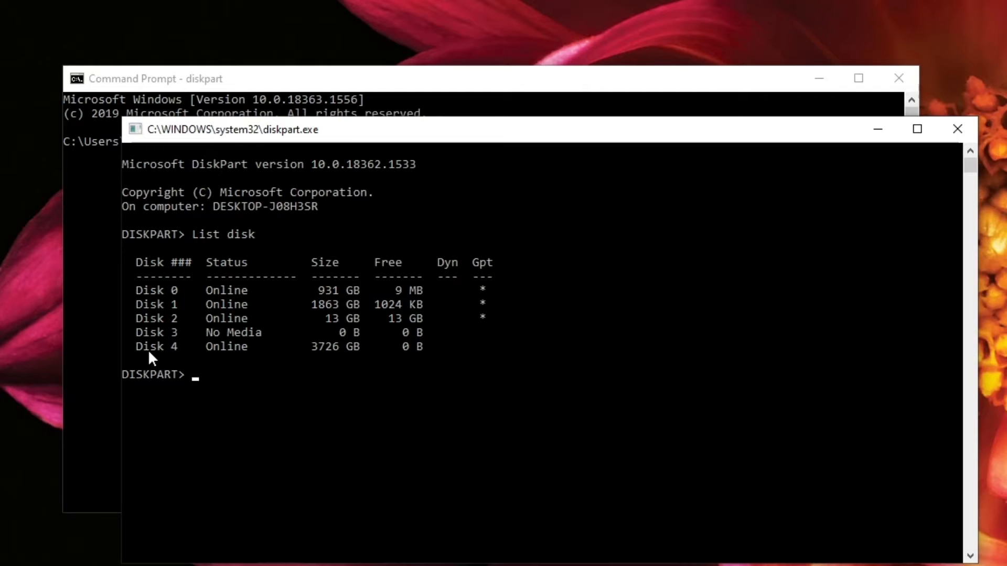
mouse_move(181, 362)
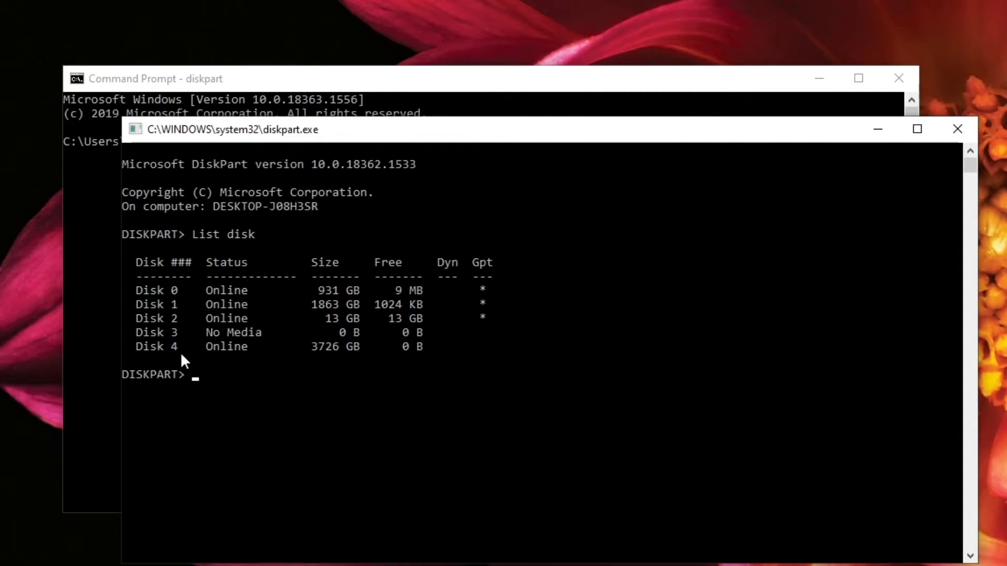
mouse_move(158, 367)
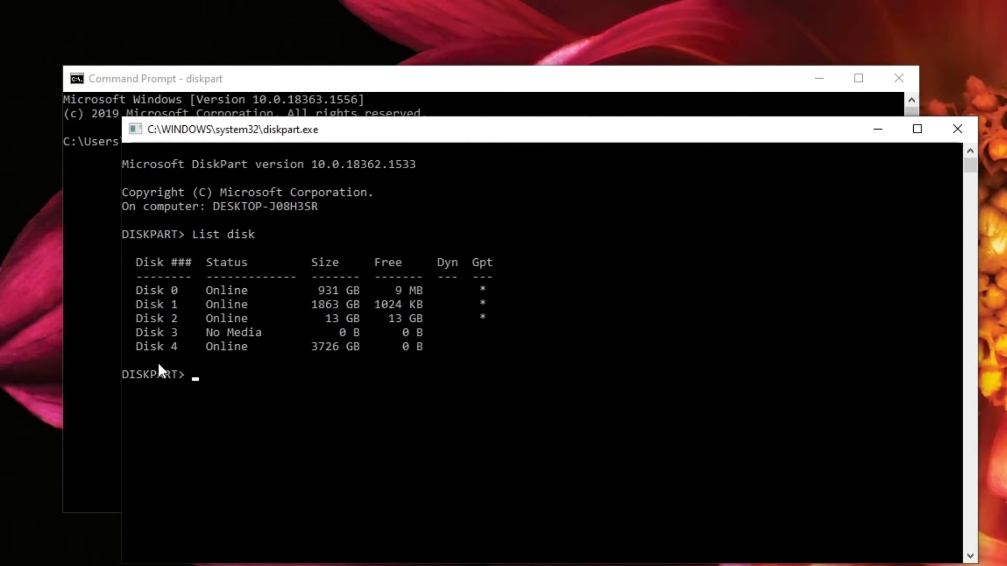
mouse_move(395, 400)
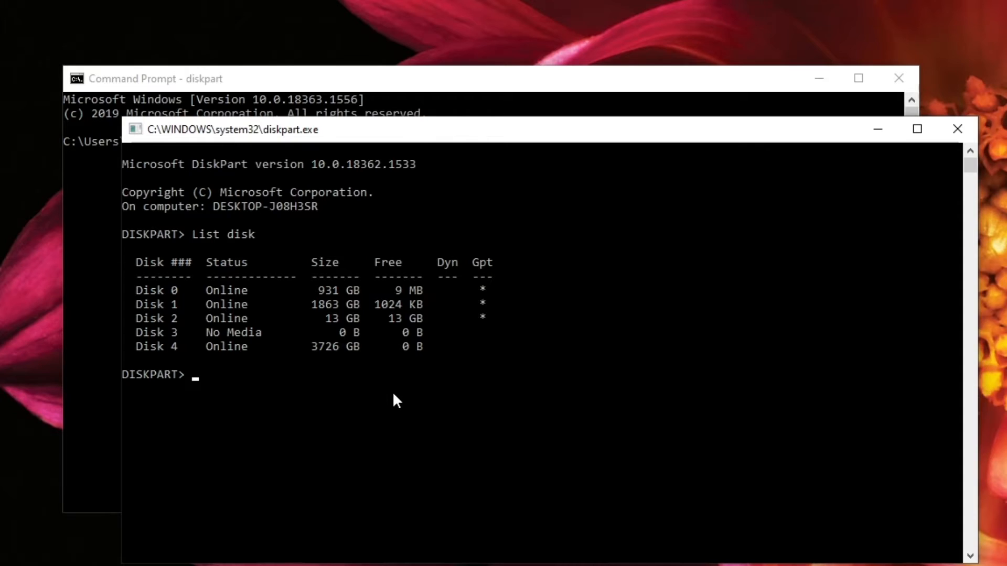
text(sel)
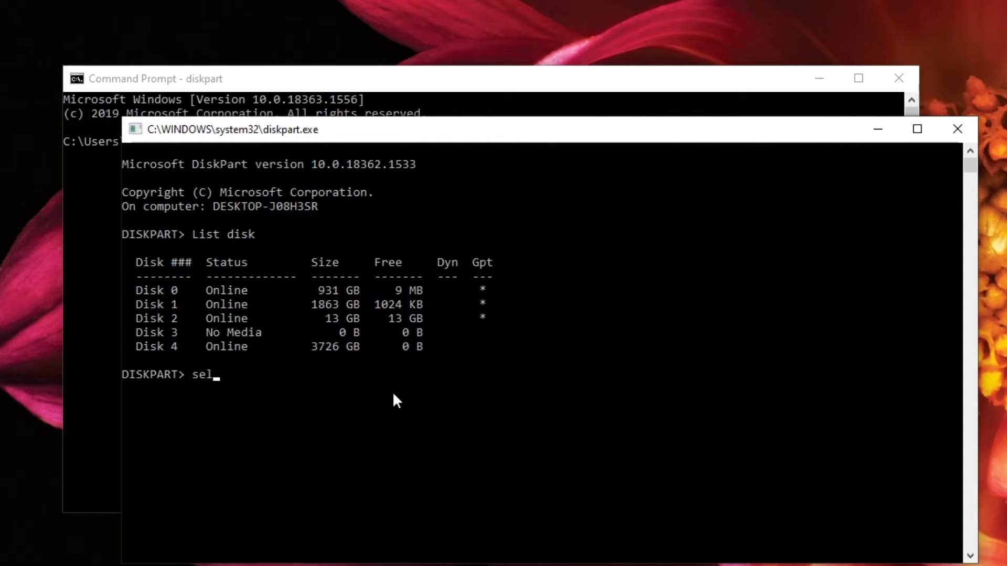
text(ect disk)
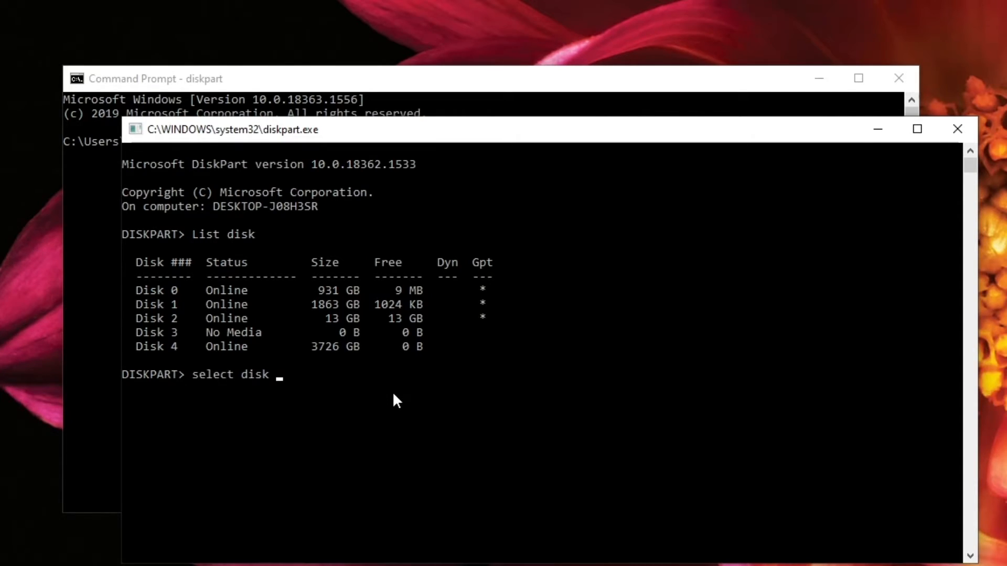
text(4)
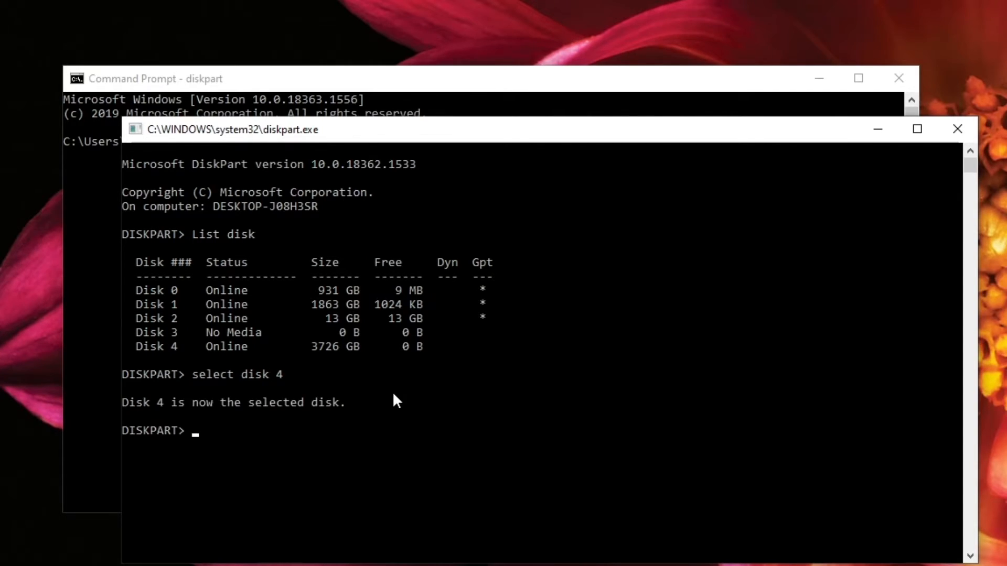
mouse_move(152, 417)
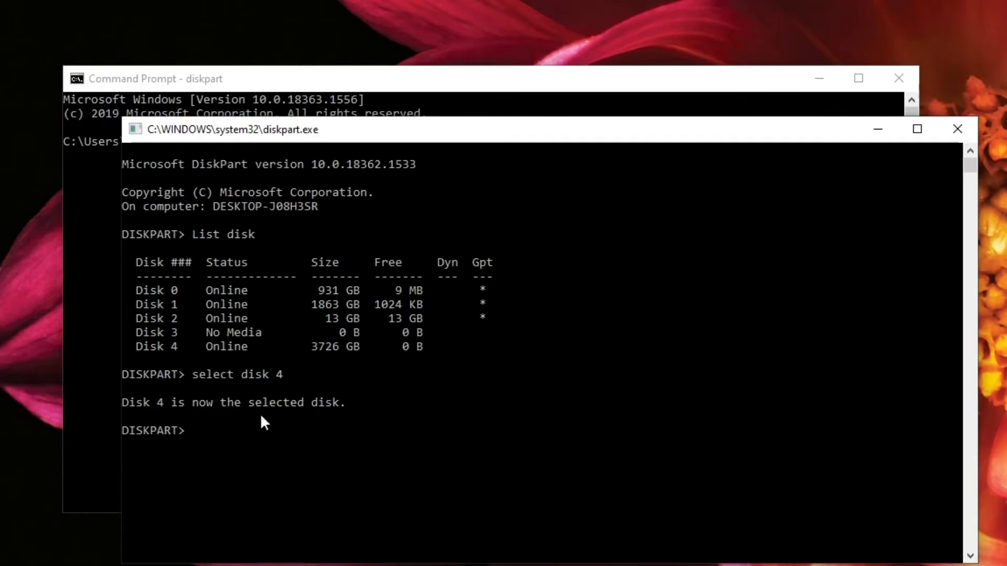
mouse_move(231, 434)
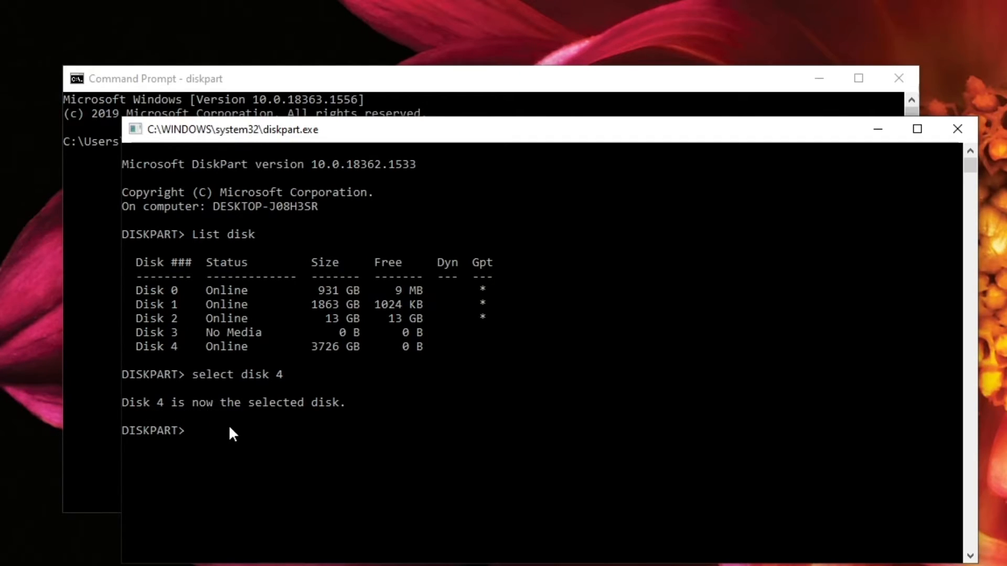
mouse_move(154, 469)
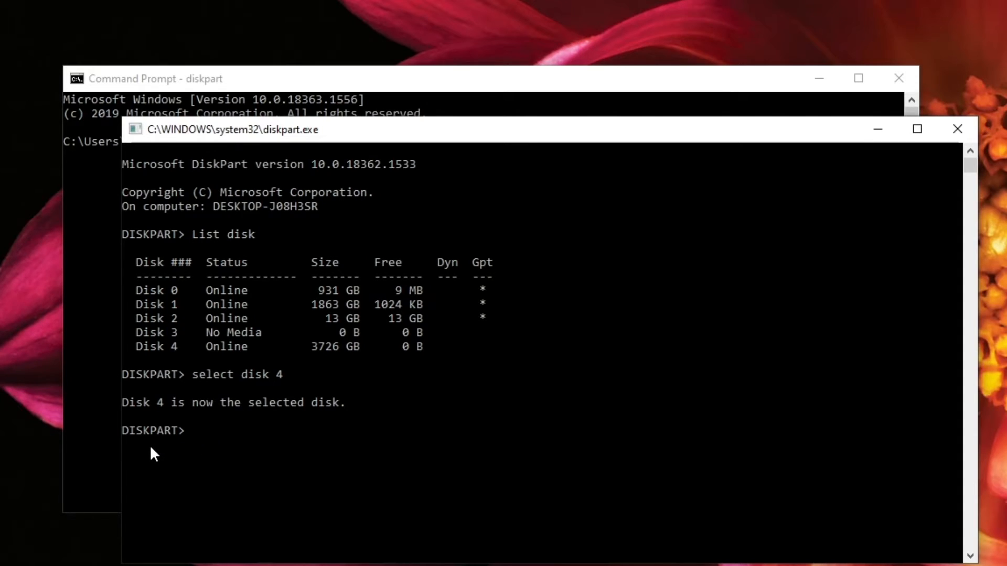
mouse_move(486, 421)
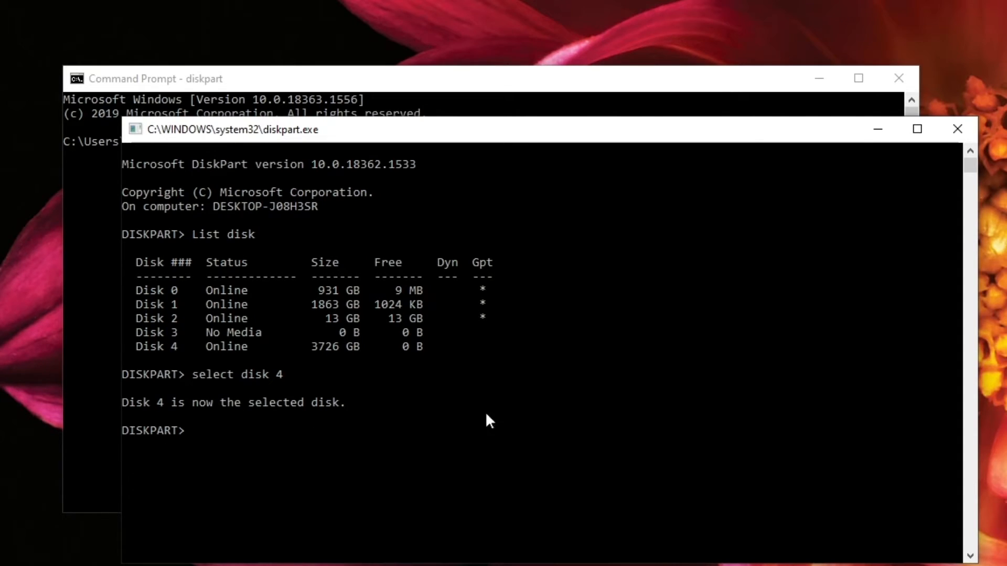
mouse_move(527, 410)
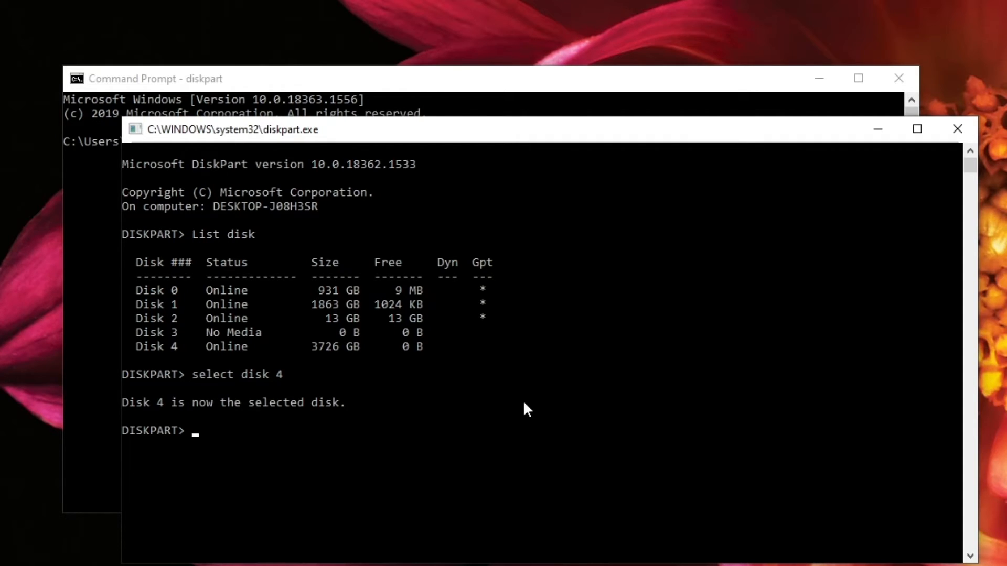
Step: Run 'clean all' on the selected Disk 4 in DiskPart
text(clean)
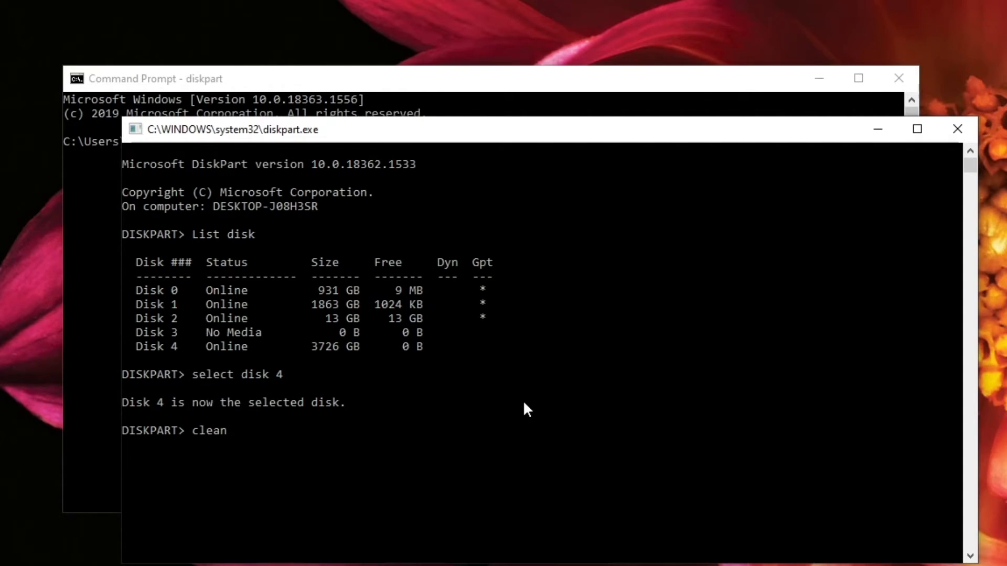
text(all)
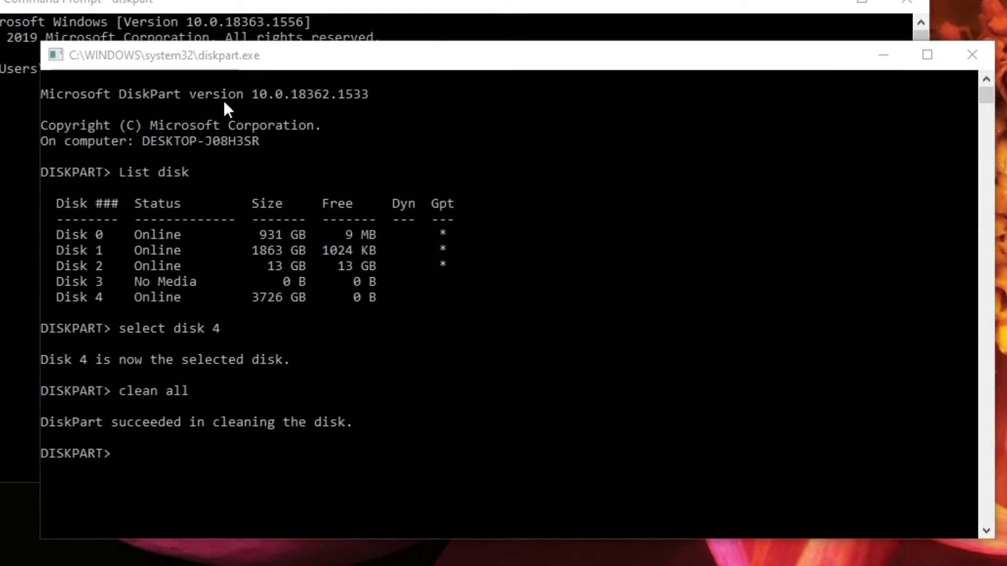
mouse_move(249, 329)
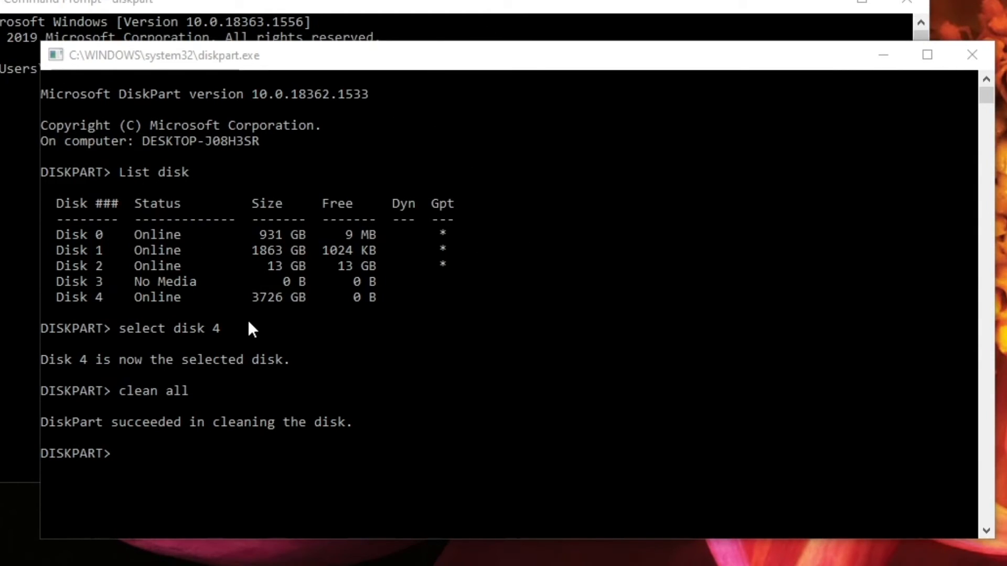
mouse_move(64, 444)
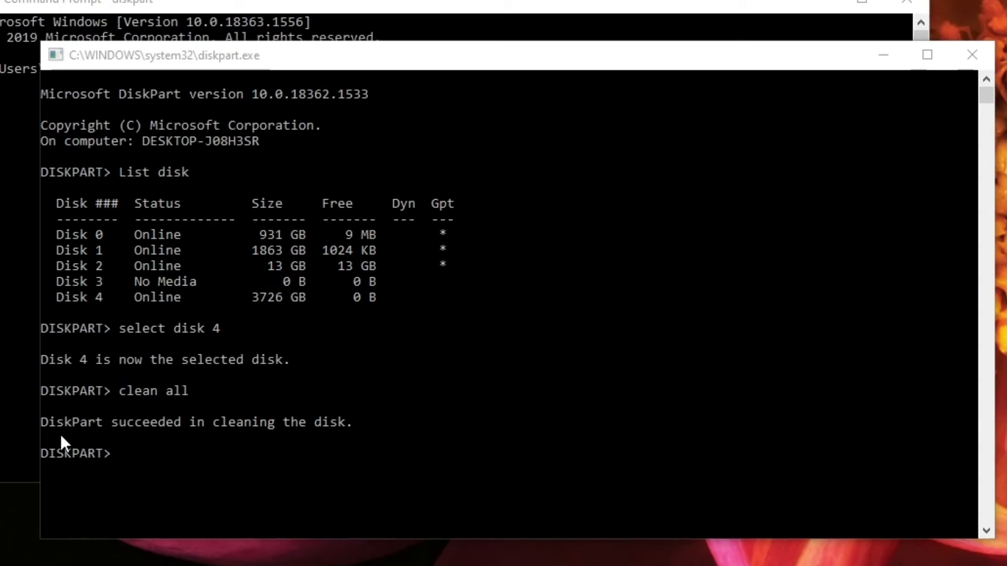
mouse_move(266, 441)
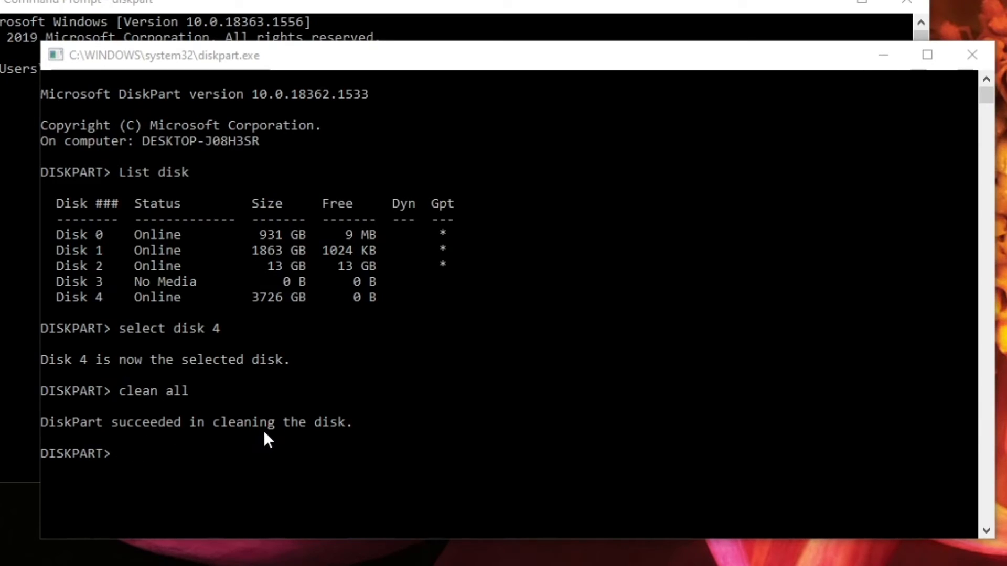
mouse_move(179, 419)
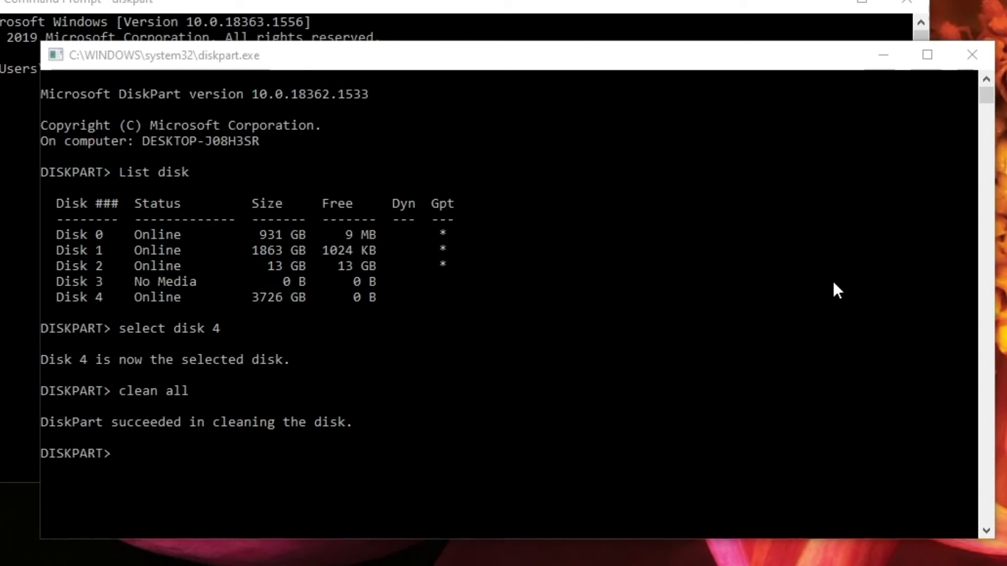
text(Exit)
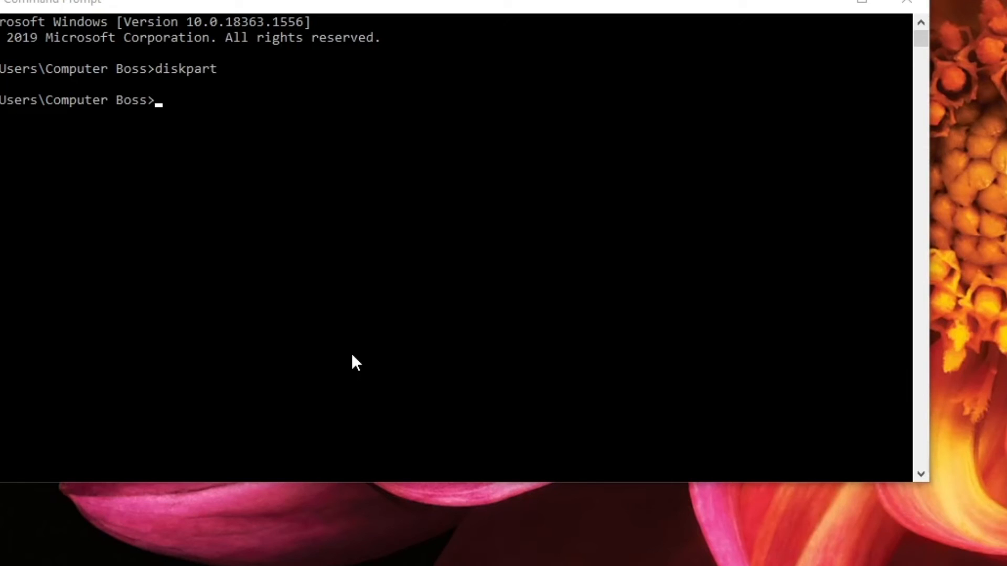
mouse_move(367, 50)
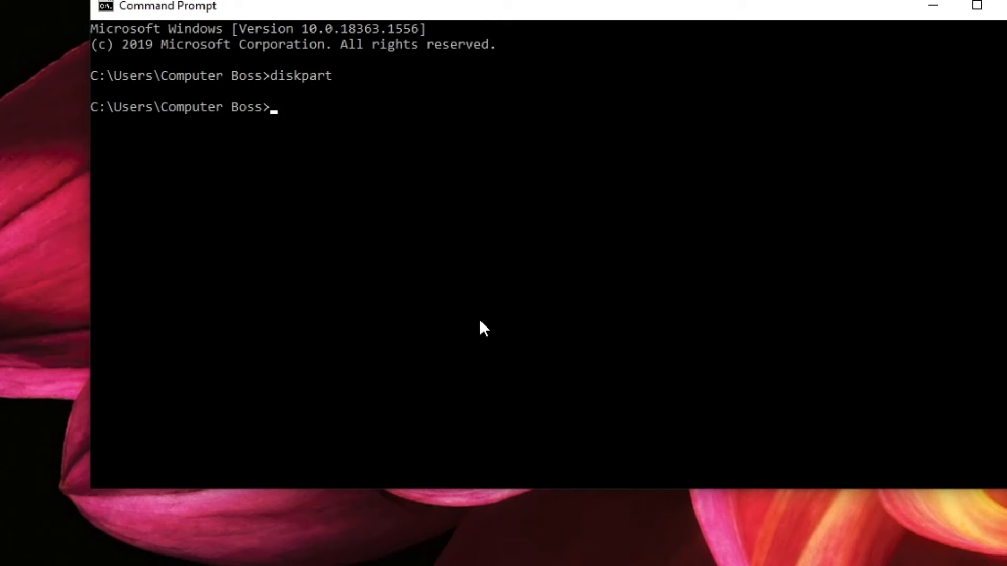
mouse_move(782, 312)
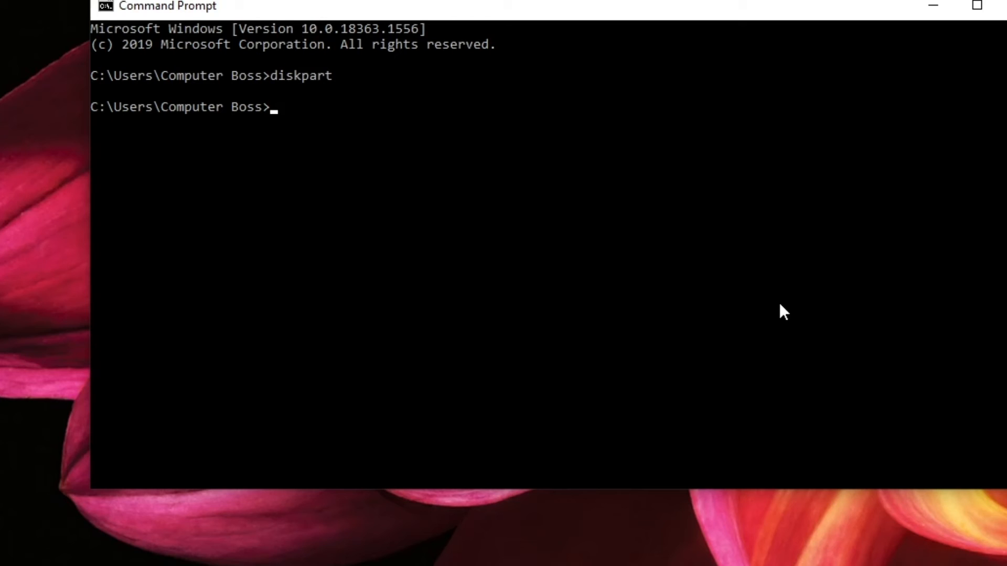
mouse_move(685, 419)
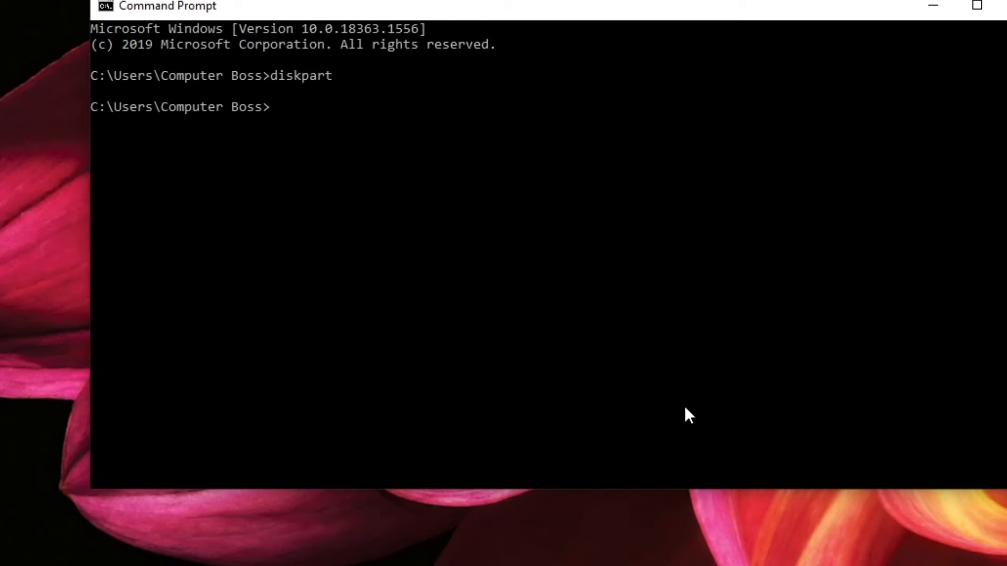
mouse_move(511, 325)
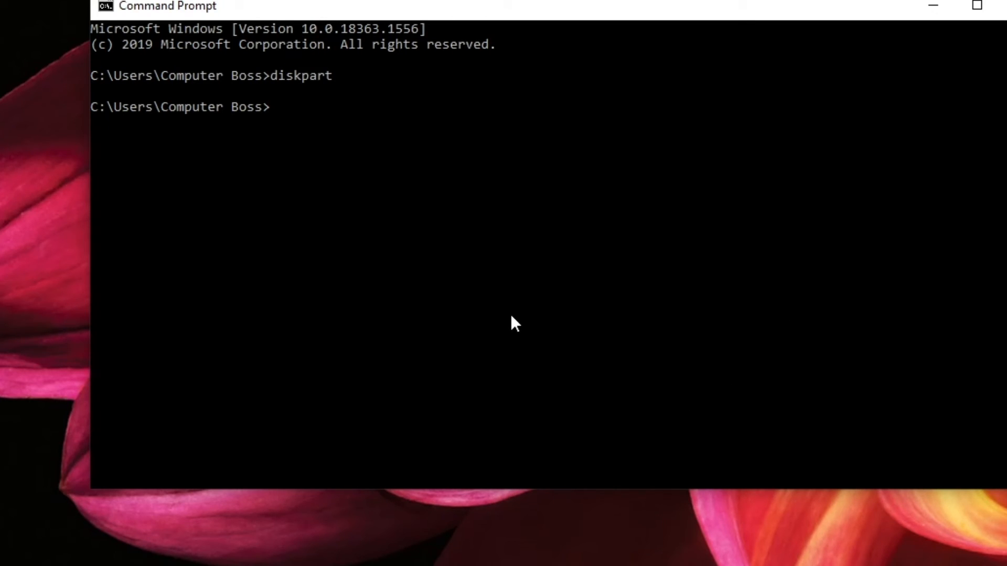
mouse_move(544, 279)
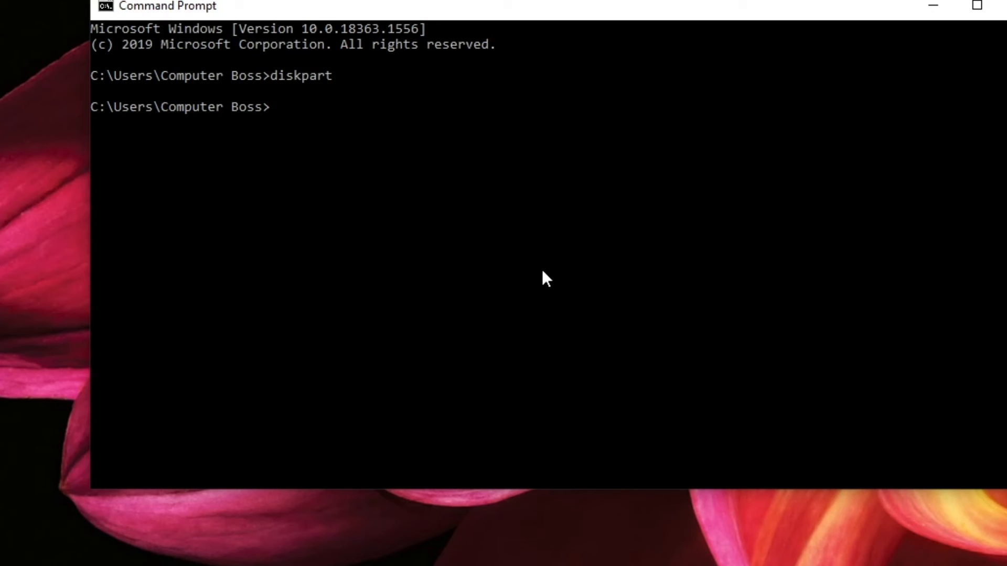
mouse_move(543, 270)
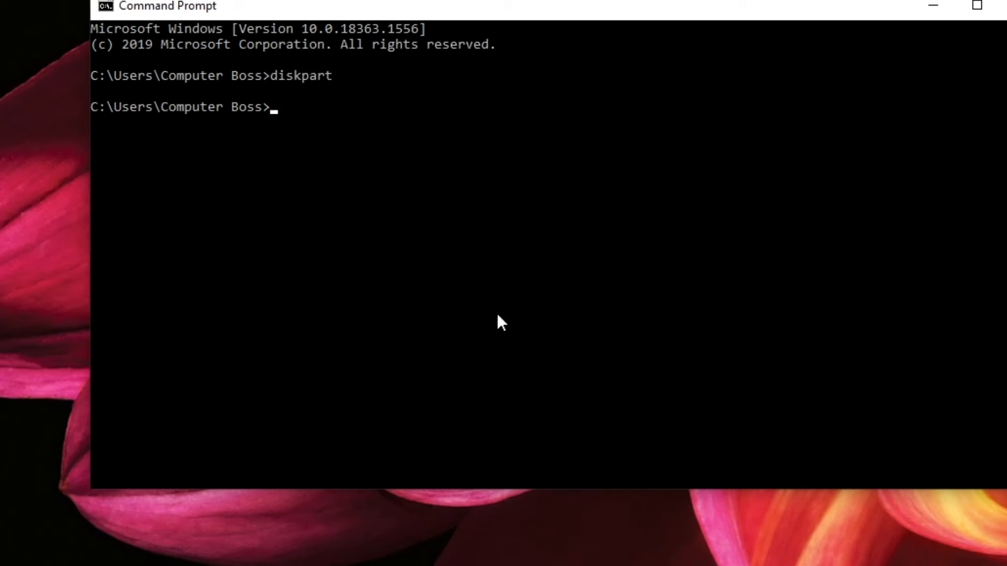
mouse_move(714, 371)
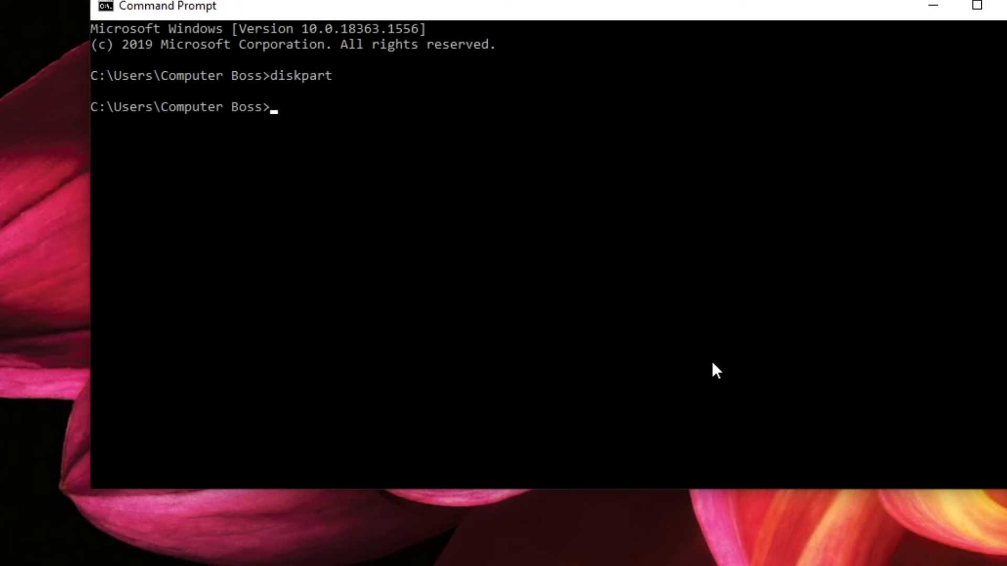
mouse_move(706, 375)
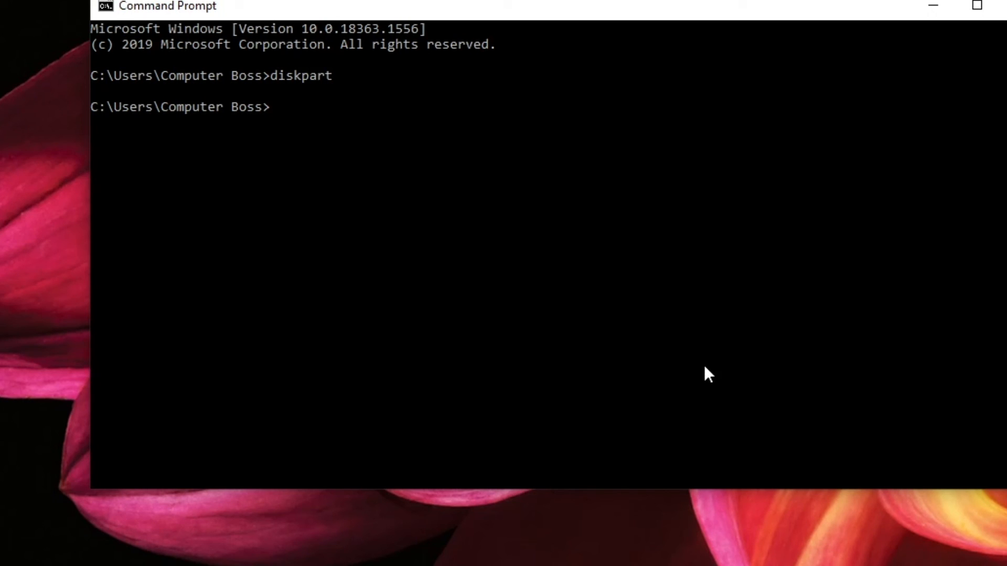
mouse_move(704, 31)
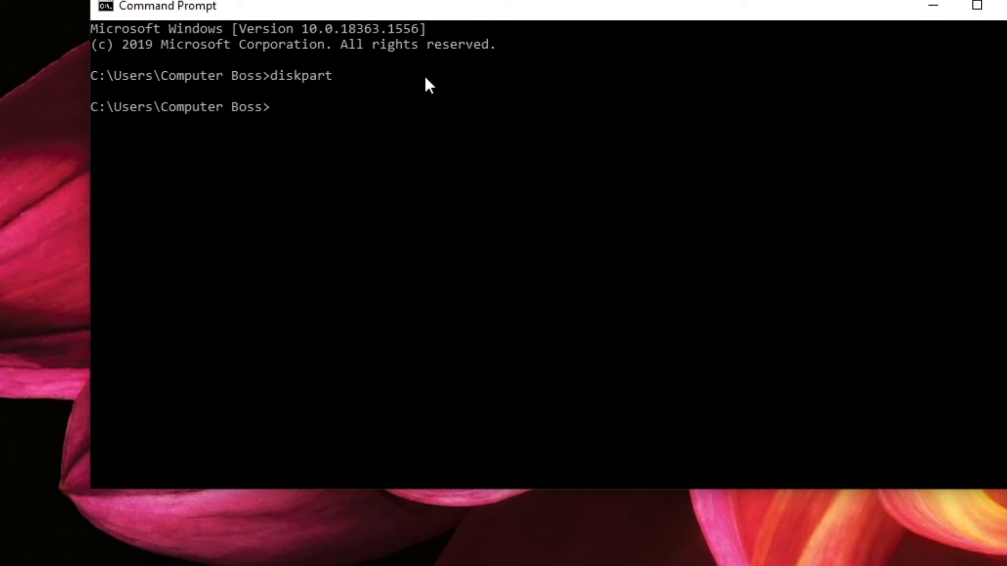
mouse_move(385, 138)
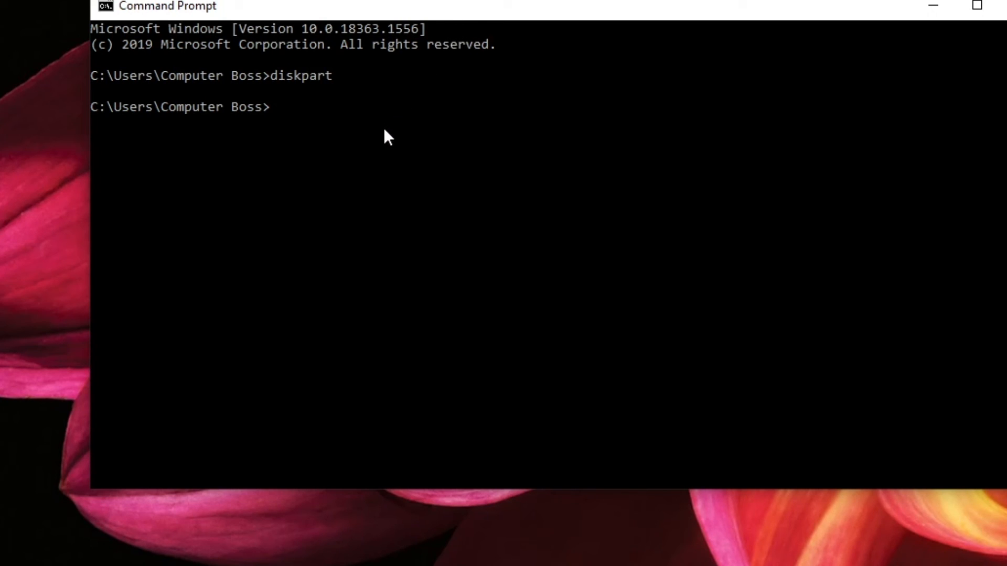
mouse_move(518, 332)
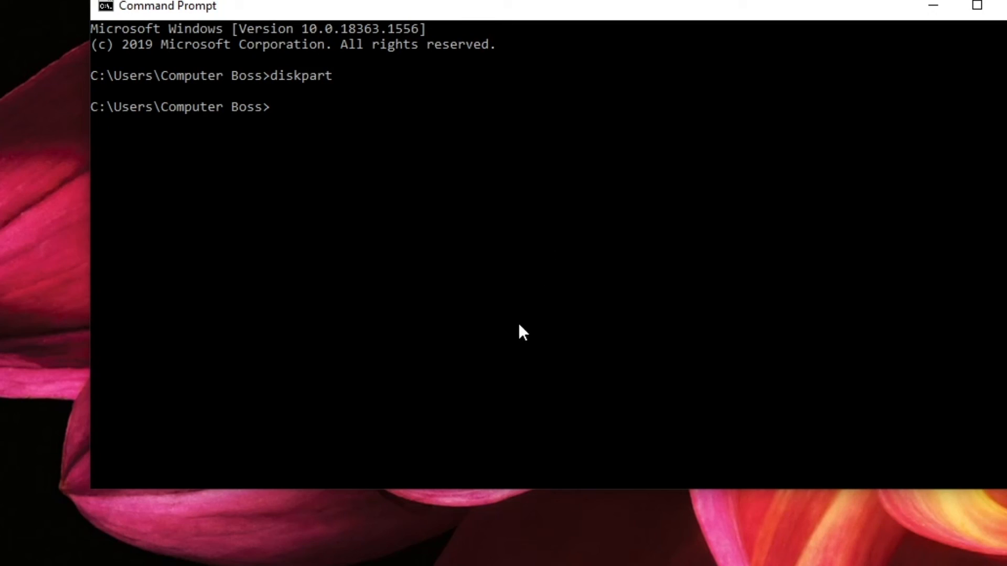